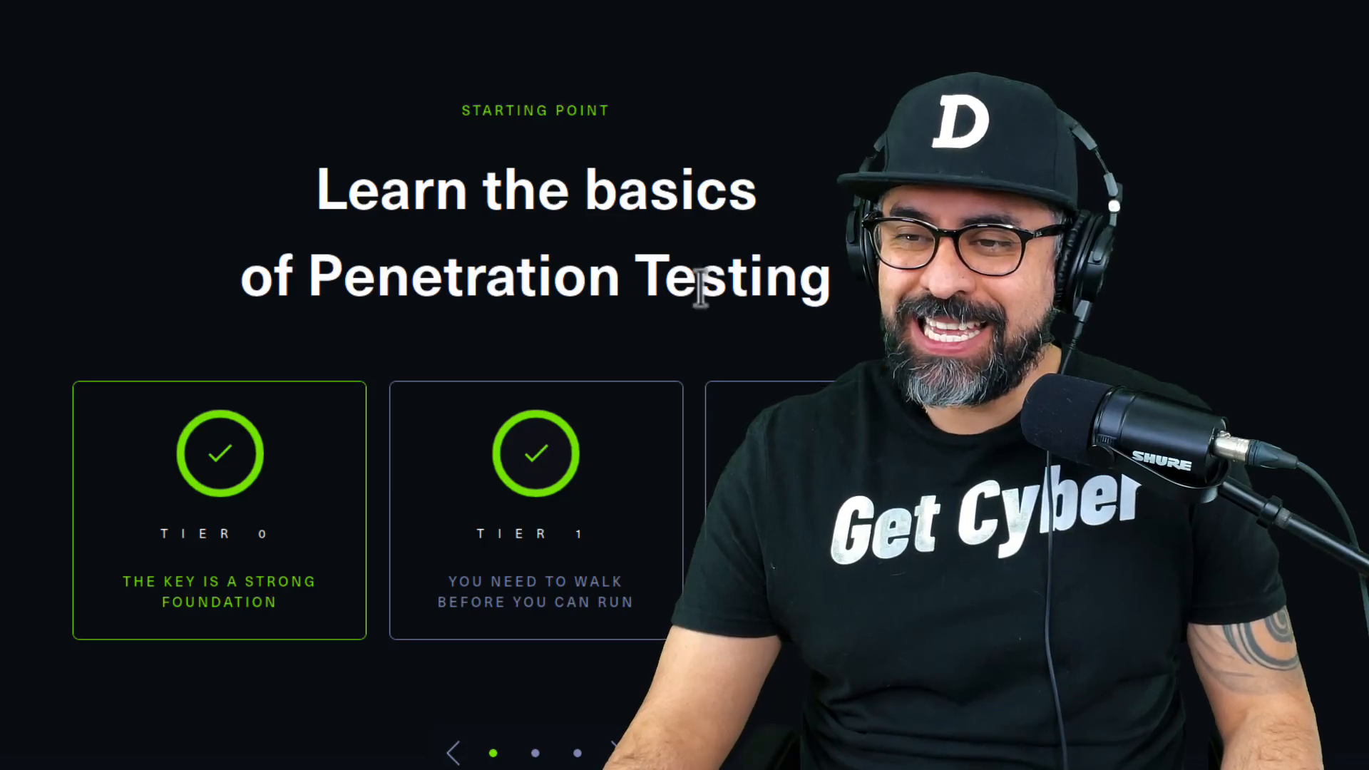
# Step: Scroll the Starting Point overview down toward the Preignition machine entry
pyautogui.scroll(-3)
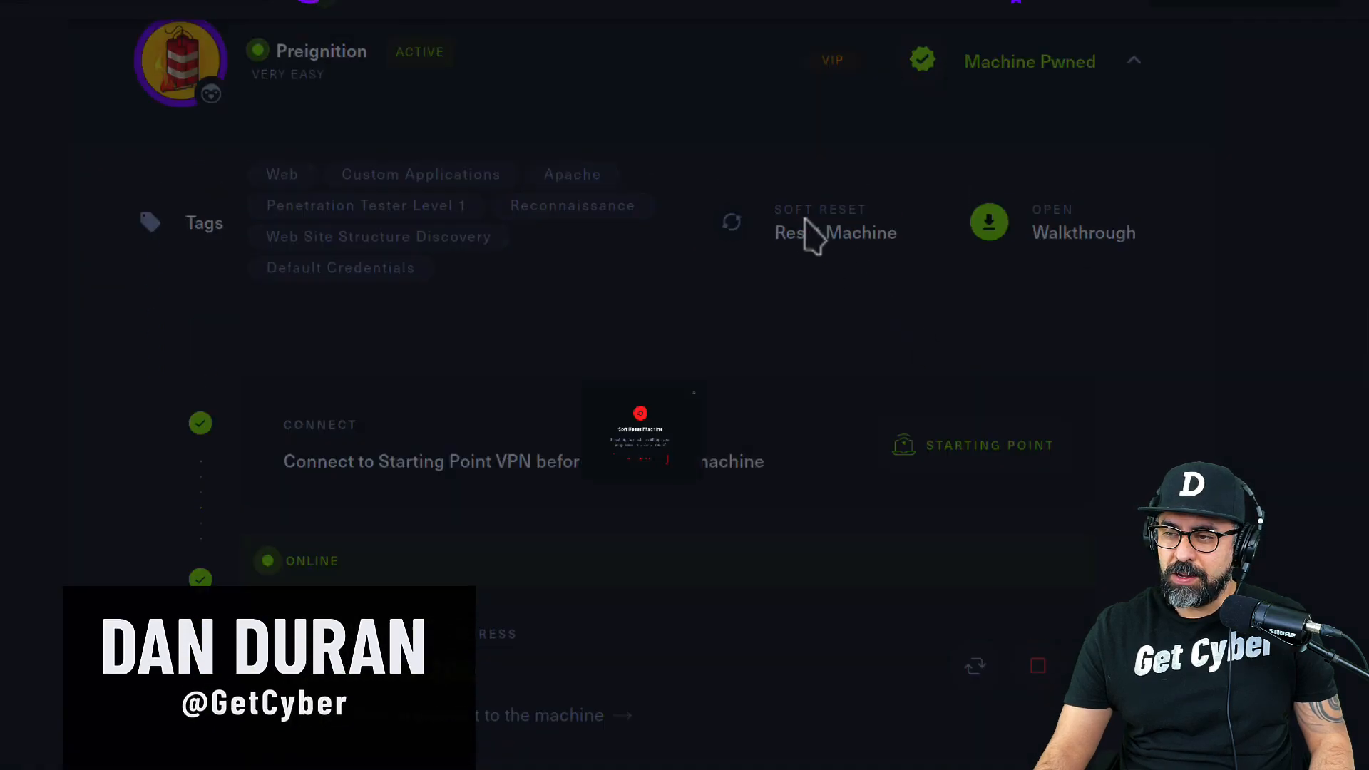
# Step: Soft-reset the Preignition machine, confirming the wipe back to 0 of 9 tasks, and reach Task 1
pyautogui.click(834, 221)
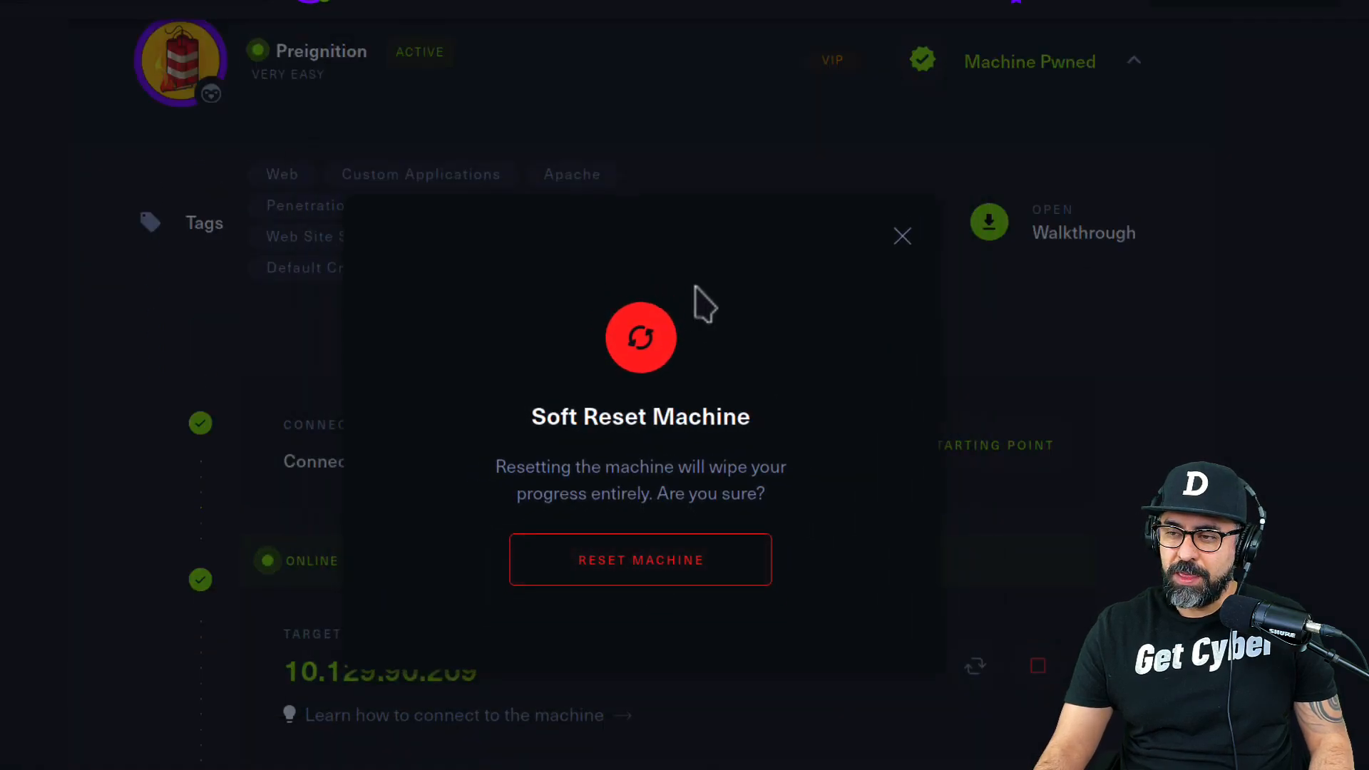
pyautogui.click(641, 560)
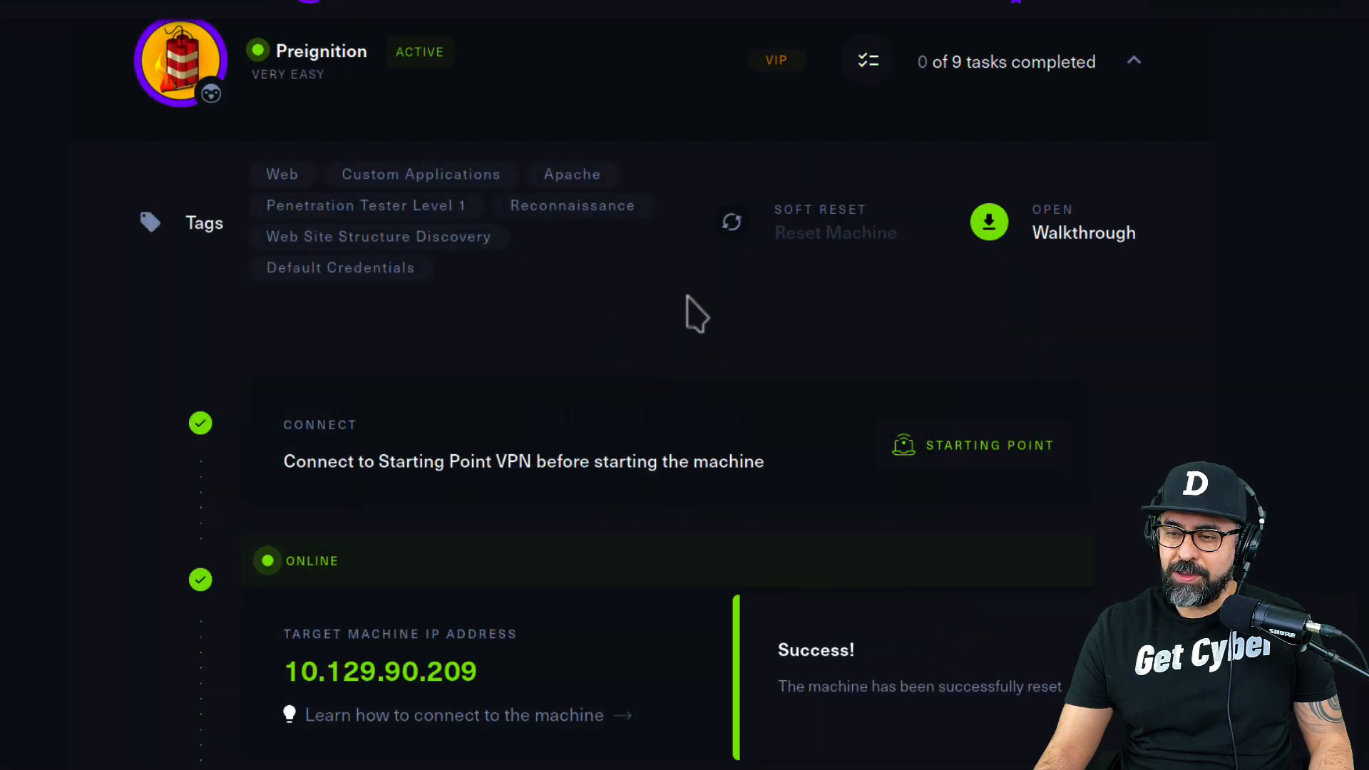
pyautogui.scroll(-3)
pyautogui.write('dir busting')
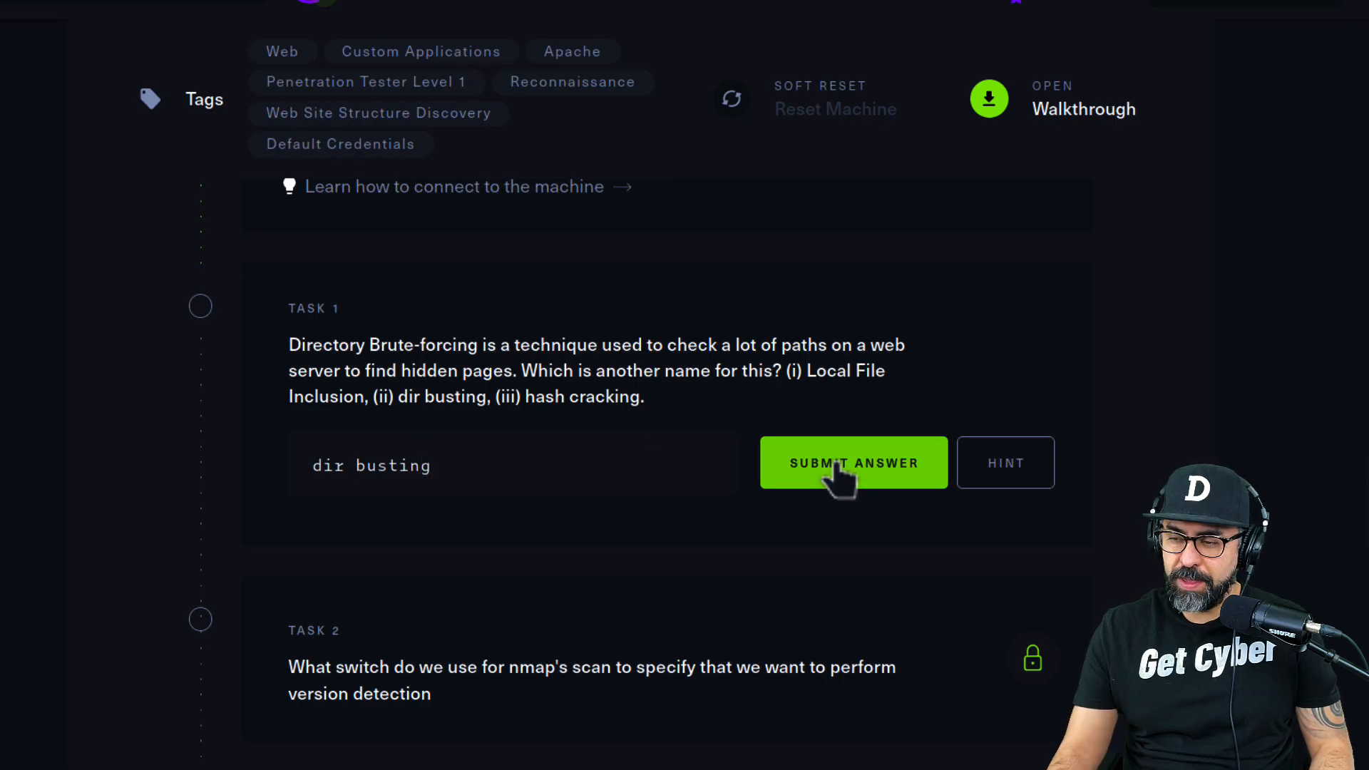
# Step: Submit dir busting for Task 1 and -sV for Task 2, then move down to Task 3
pyautogui.click(853, 462)
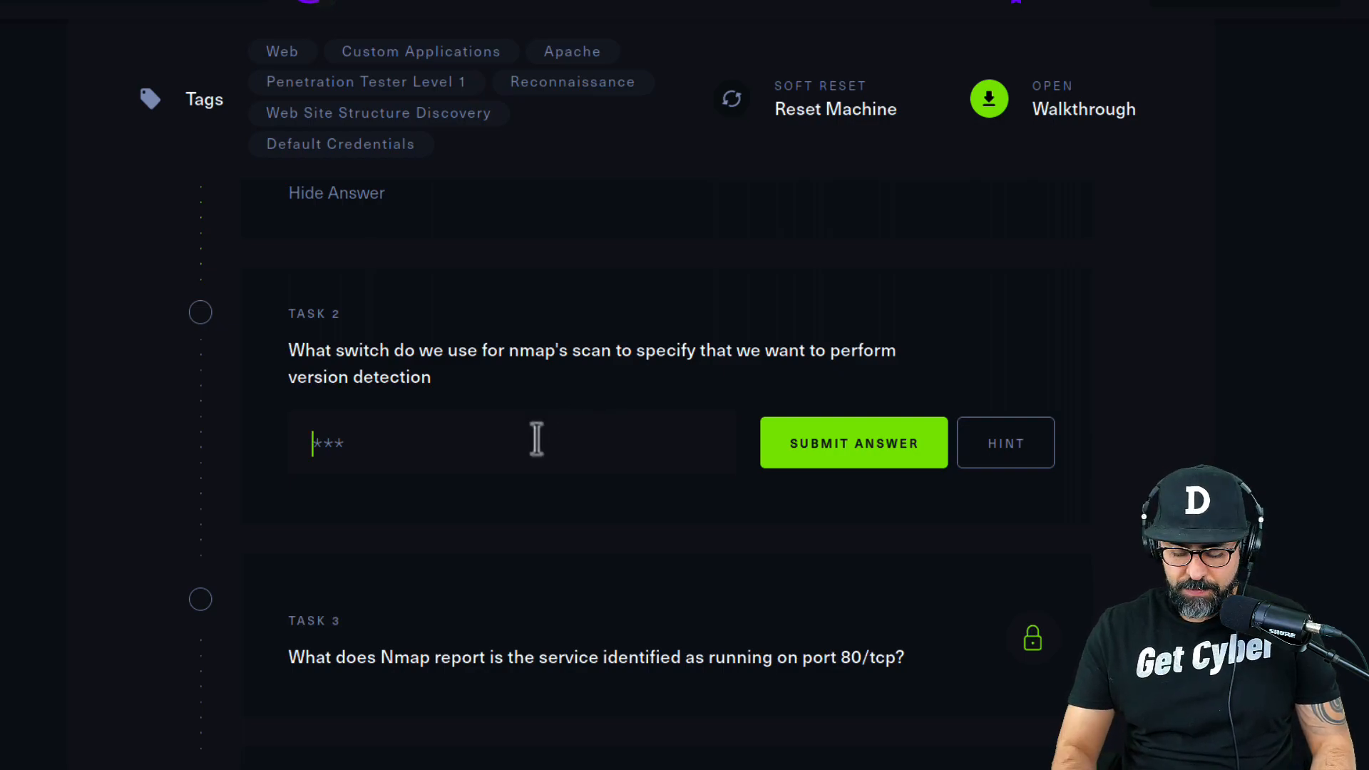
pyautogui.write('-s')
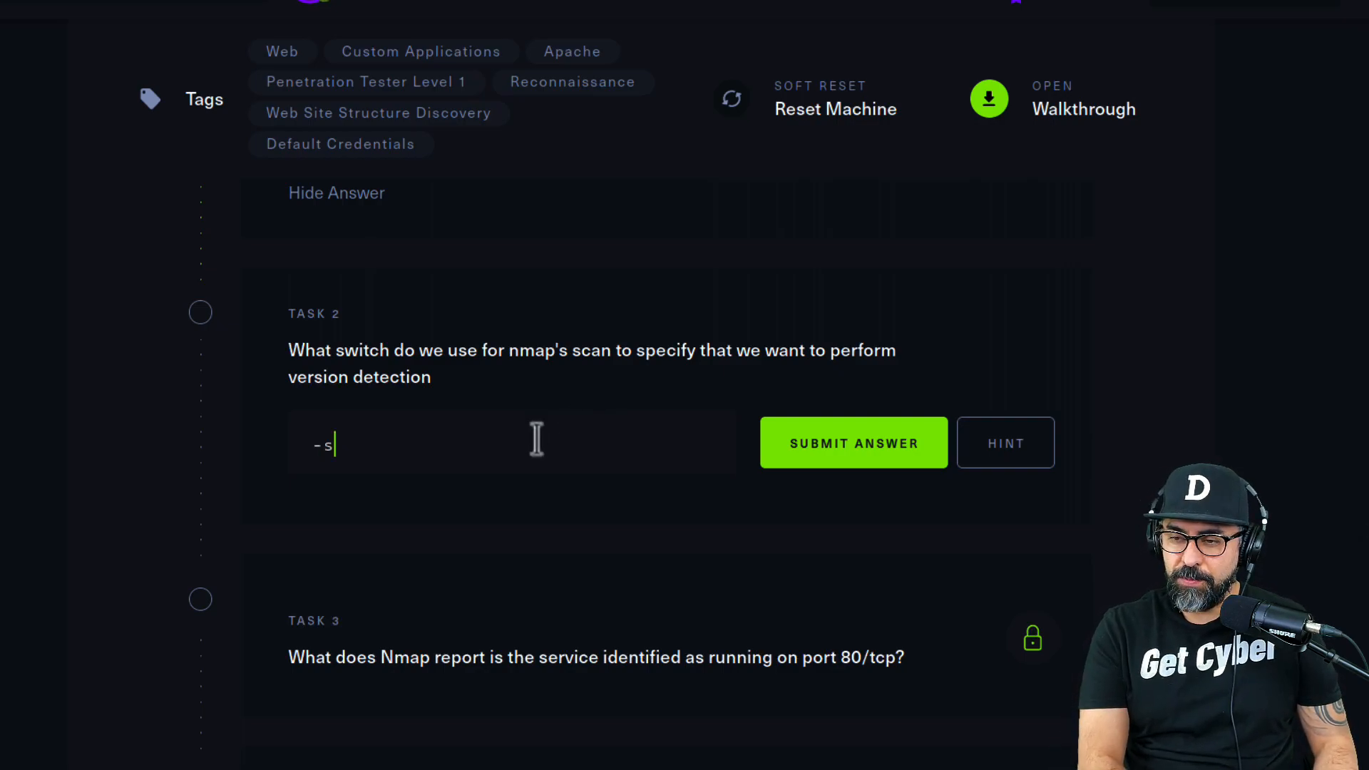
pyautogui.write('V')
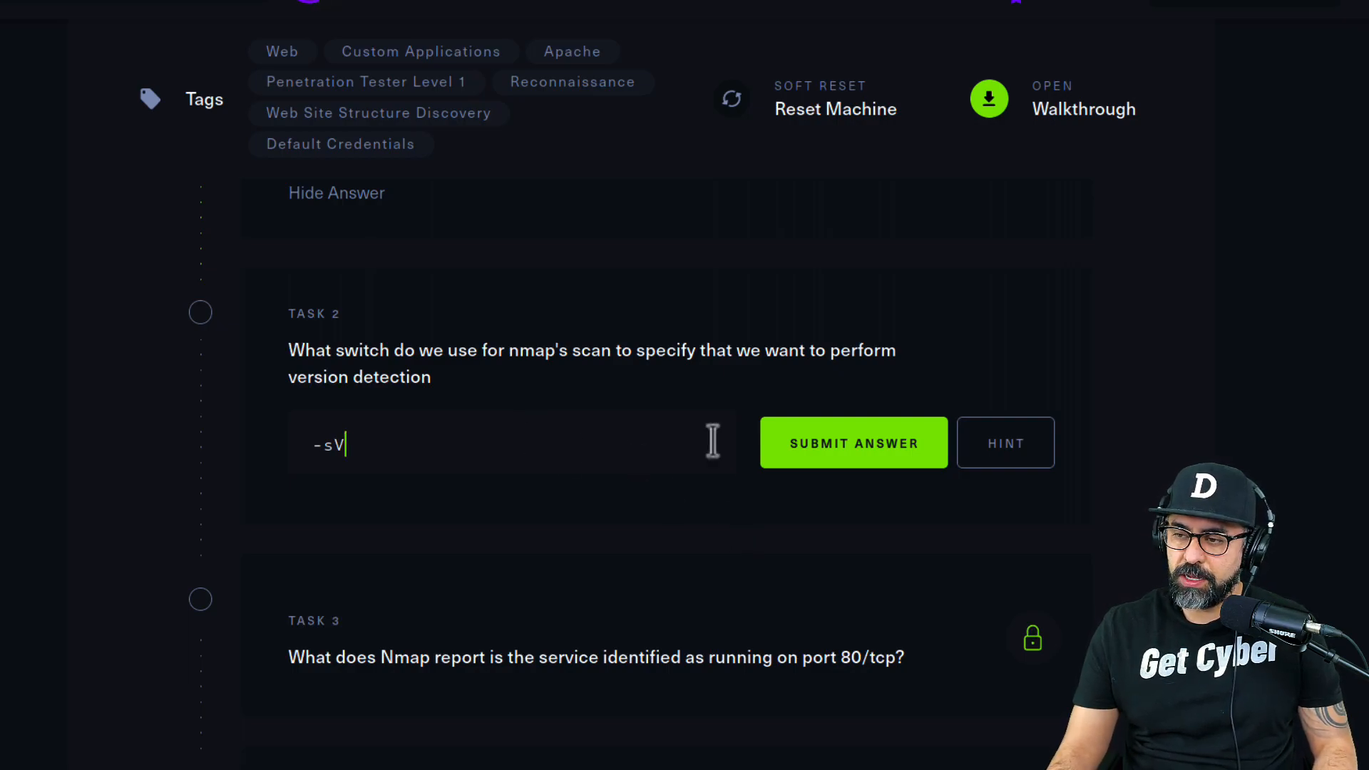
pyautogui.click(853, 443)
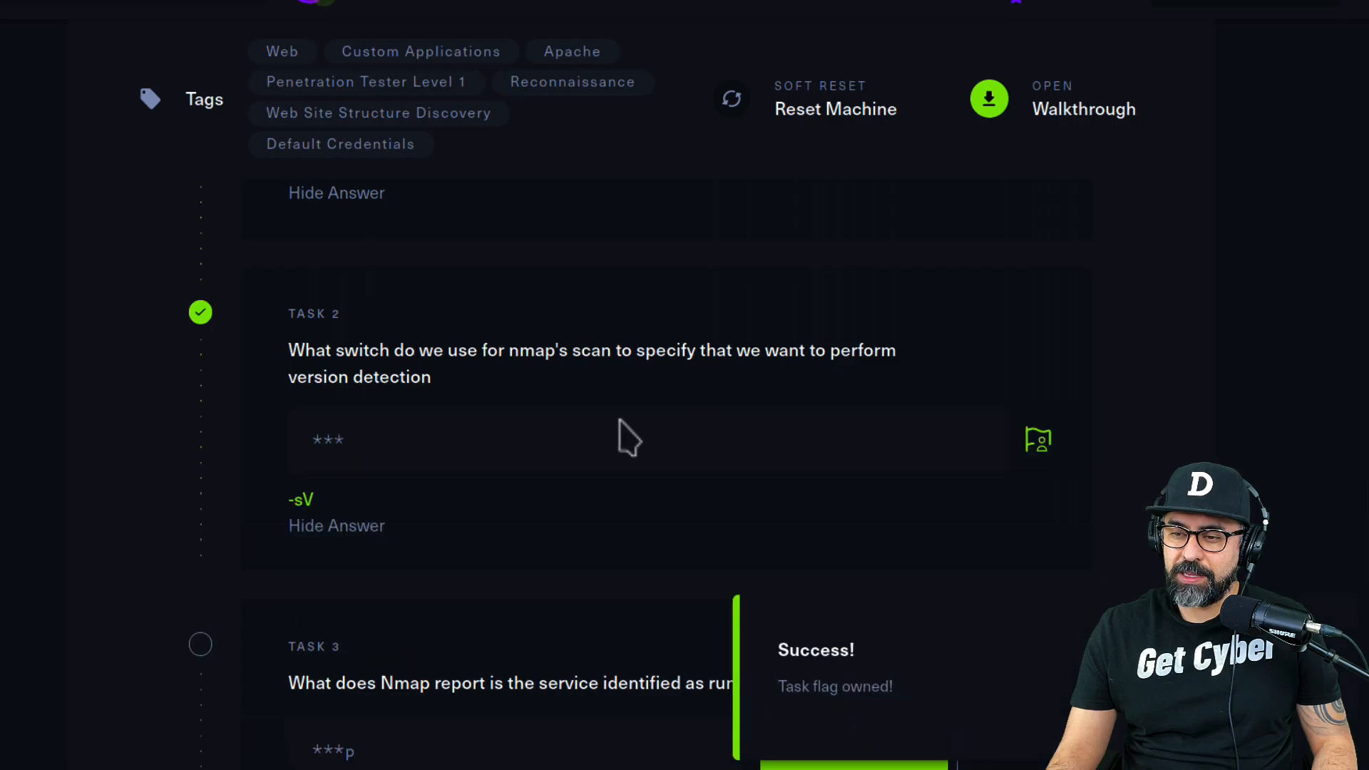
pyautogui.scroll(-3)
pyautogui.write('httop')
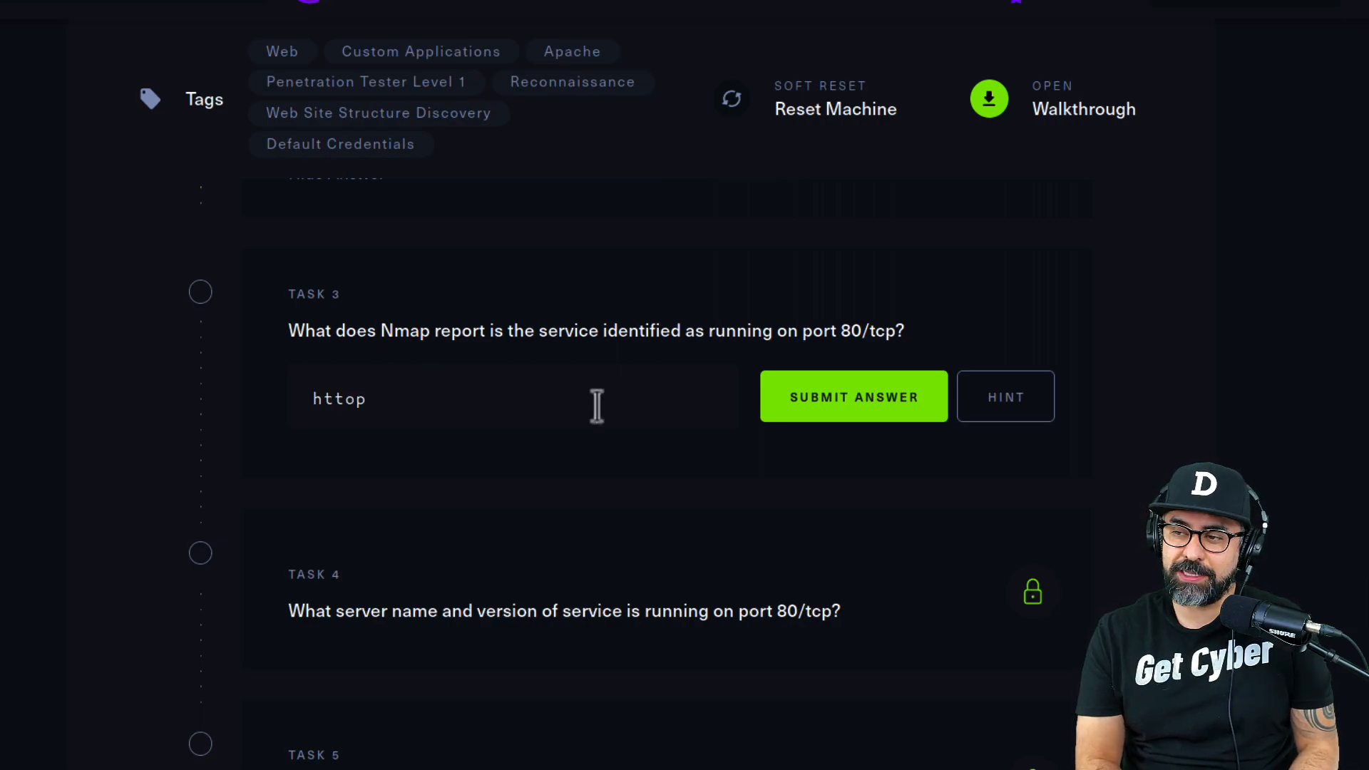
# Step: Submit http as the Task 3 answer and bring up the root terminal in the preignition folder
pyautogui.click(853, 396)
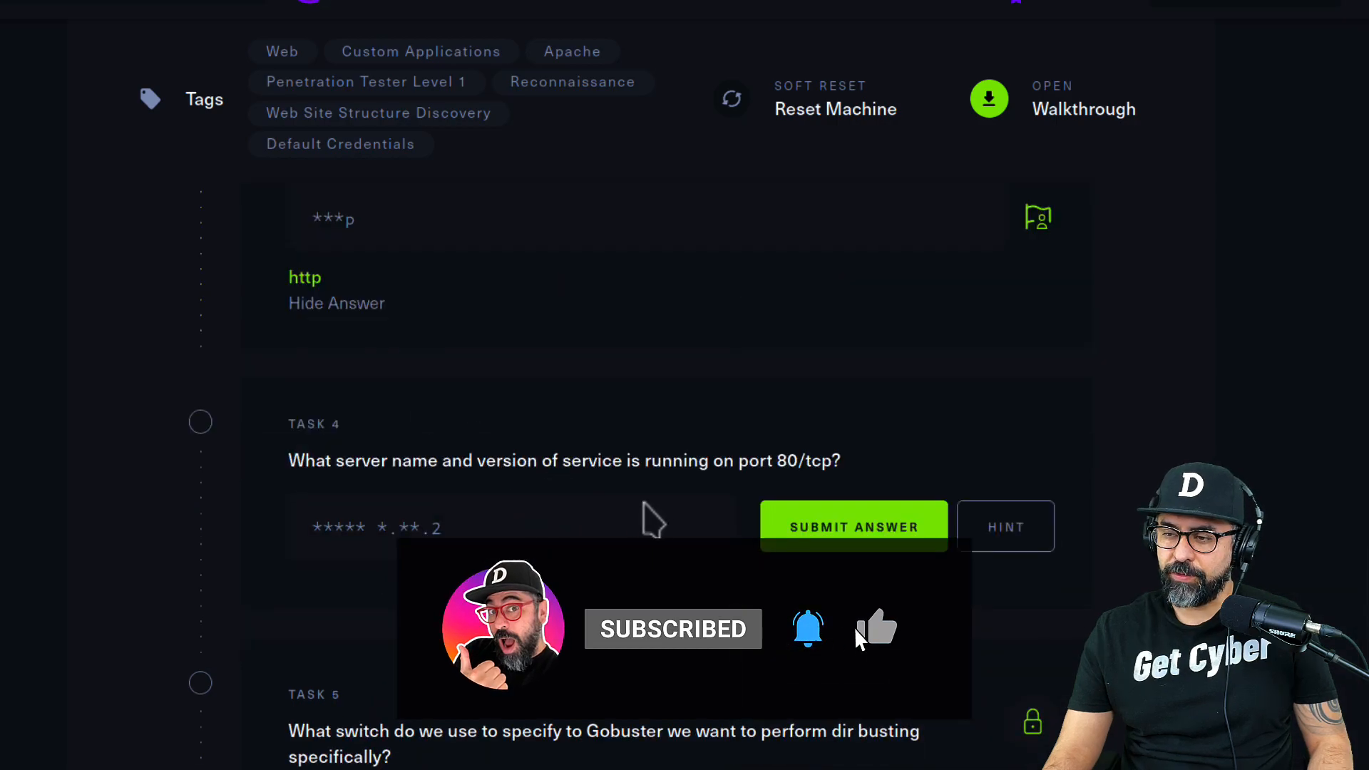
pyautogui.click(876, 627)
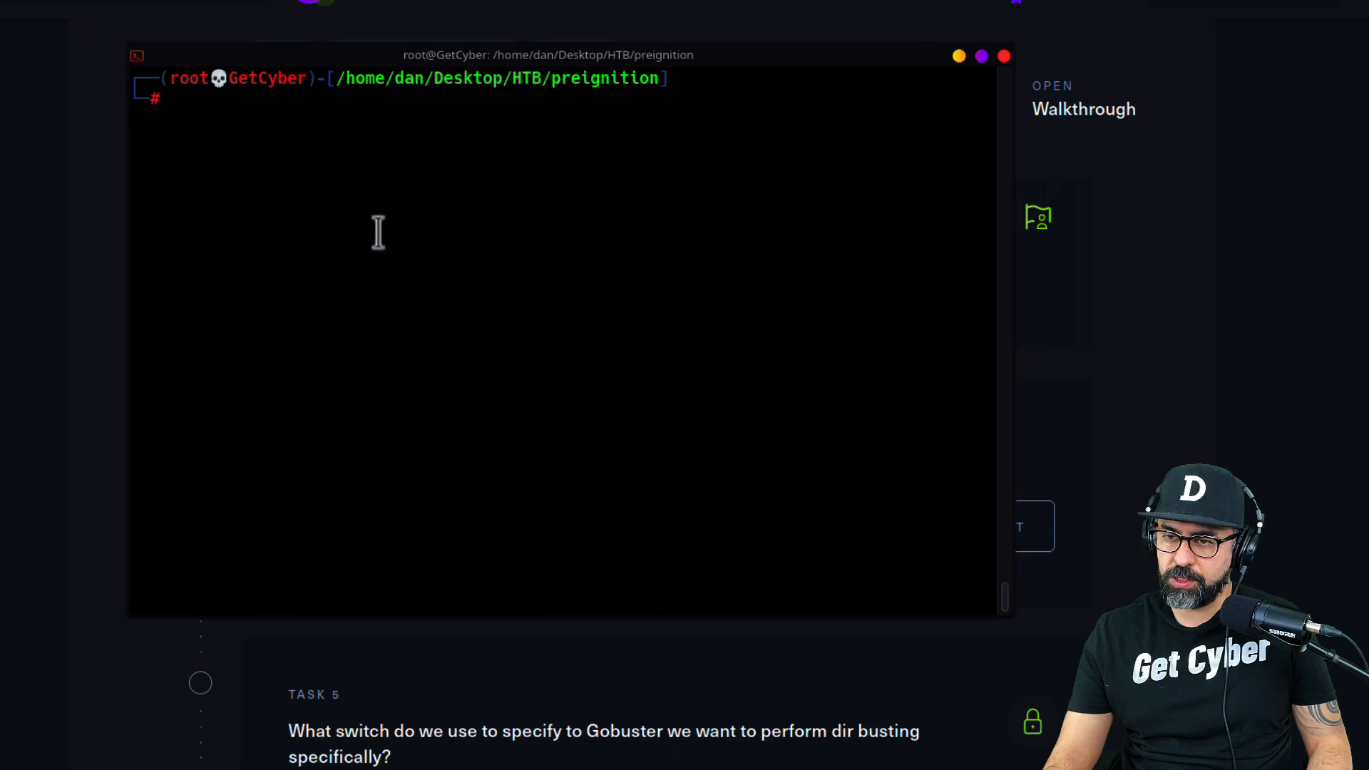
# Step: Compose 'nmap -sV -sS -Pn -p 80 10.129.90.209', replacing the -O flag with -sS
pyautogui.write('nmap -sV -O -Pn -p 80 10.129.90.209')
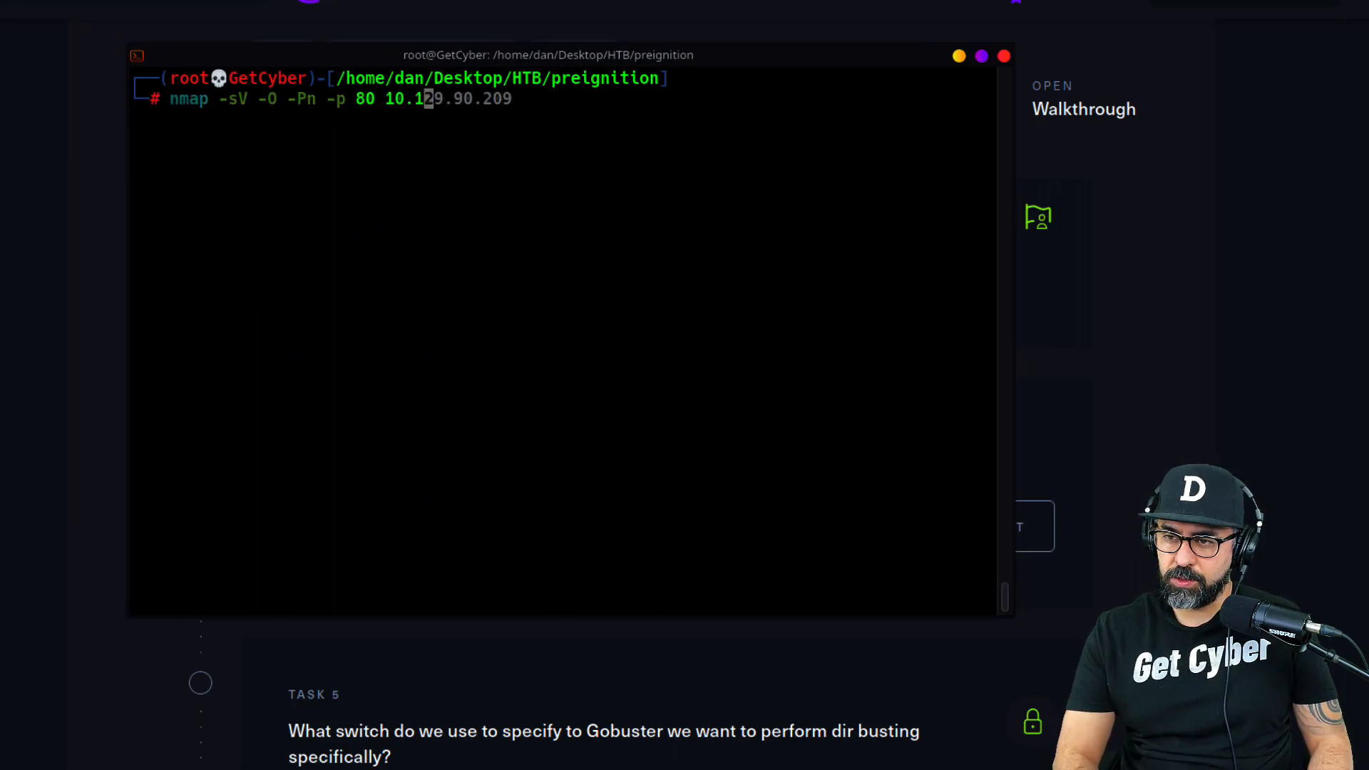
pyautogui.doubleClick(450, 97)
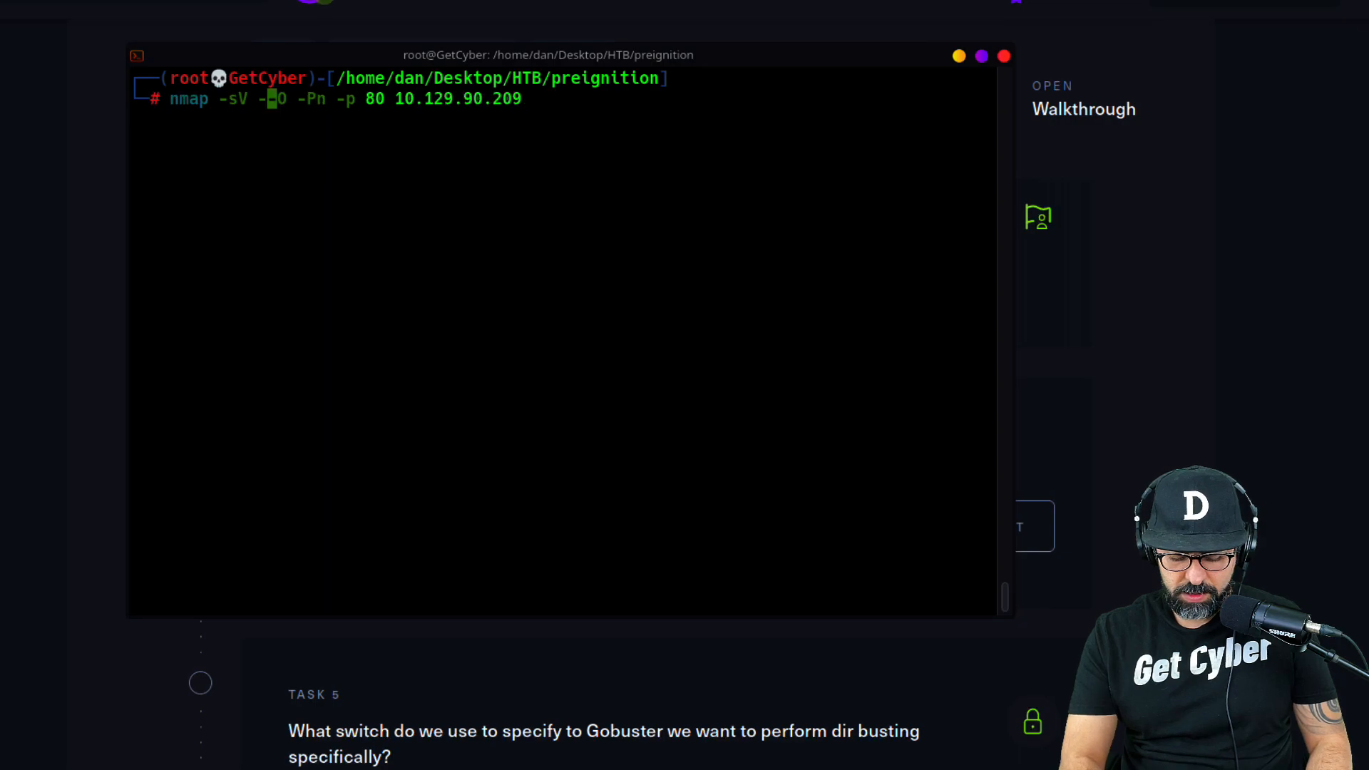
pyautogui.write('sS')
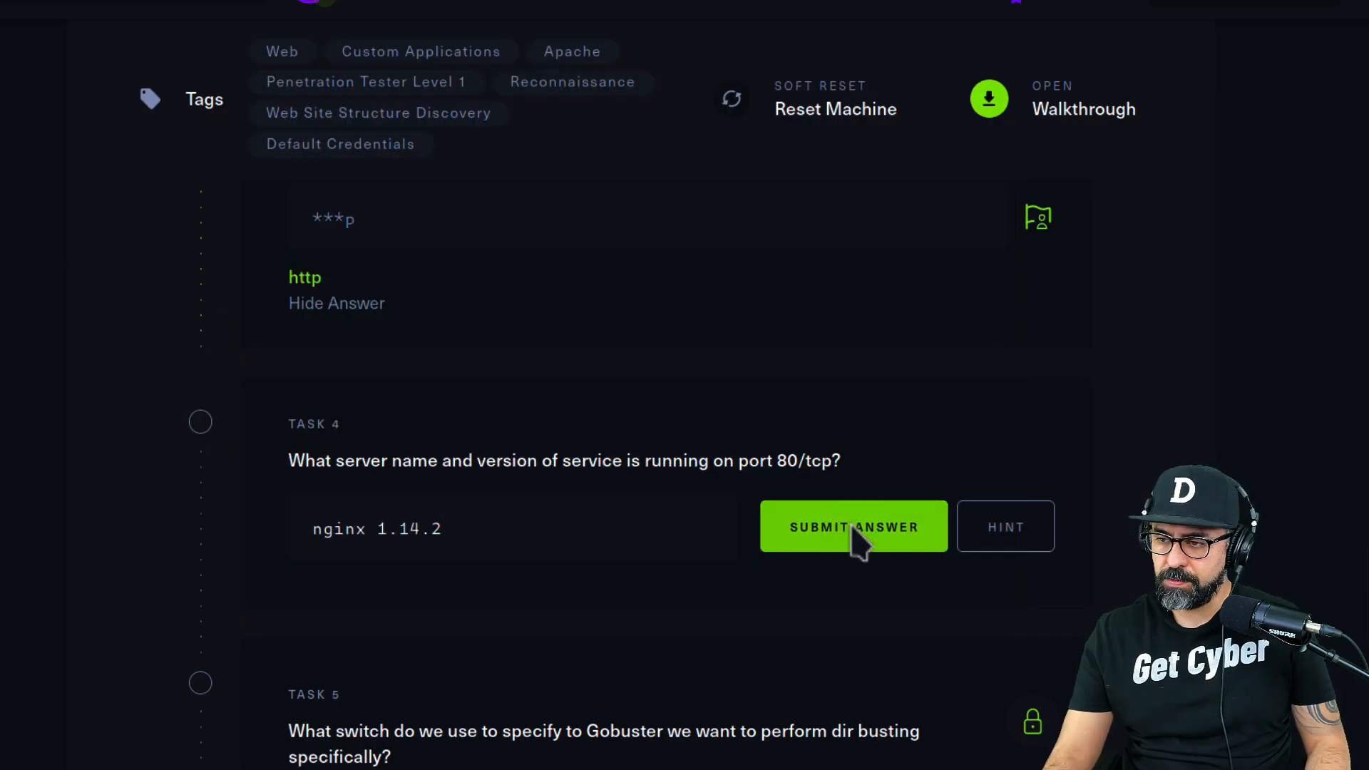
# Step: Submit nginx 1.14.2 for Task 4, dir for Task 5 and -x php for Task 6
pyautogui.click(853, 526)
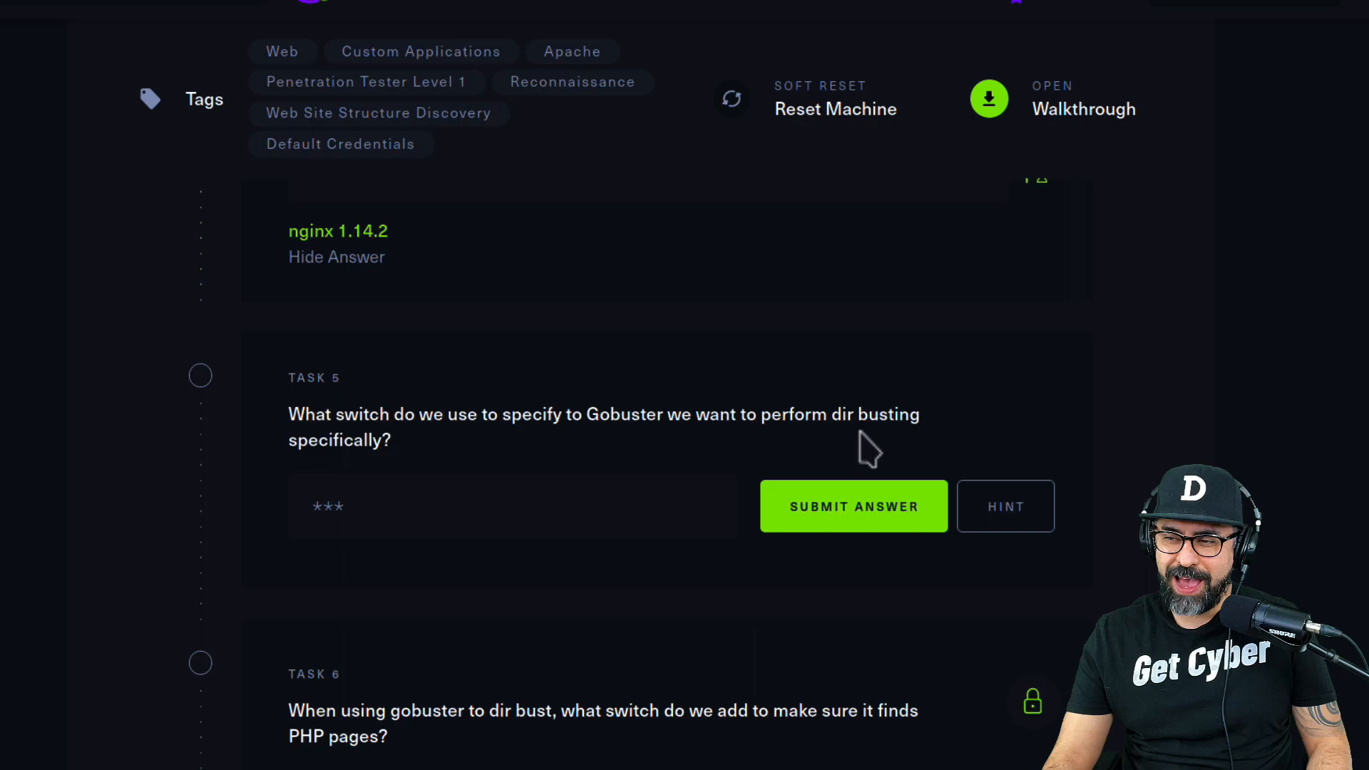
pyautogui.moveTo(376, 406)
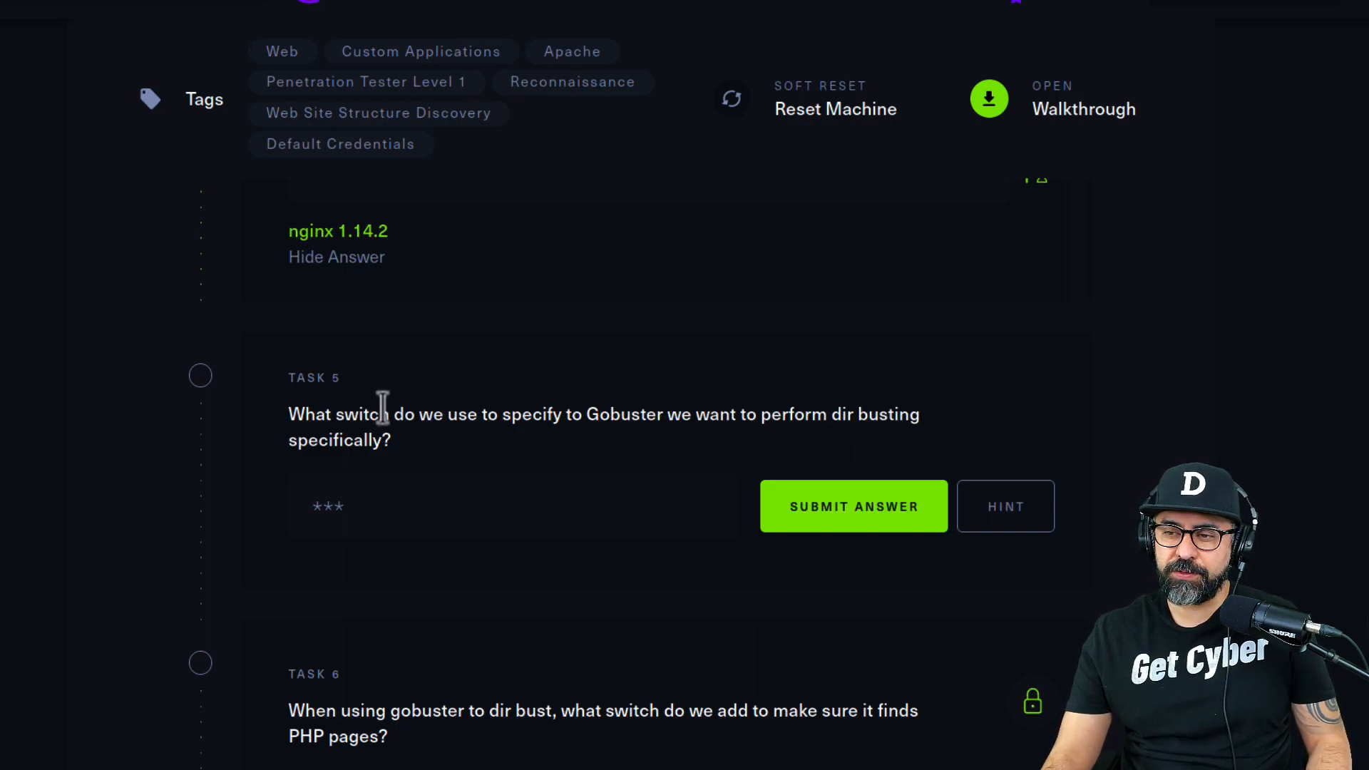
pyautogui.click(349, 506)
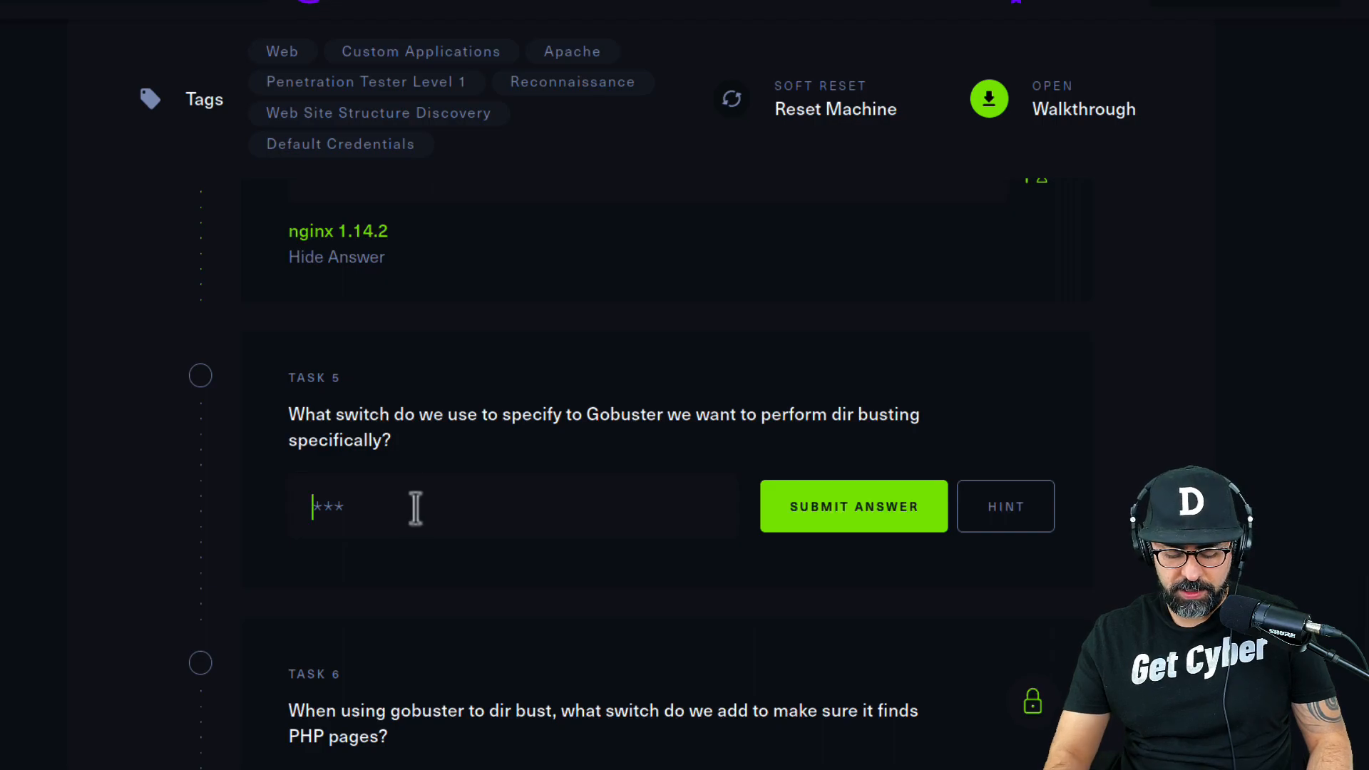
pyautogui.click(853, 507)
pyautogui.write('-x')
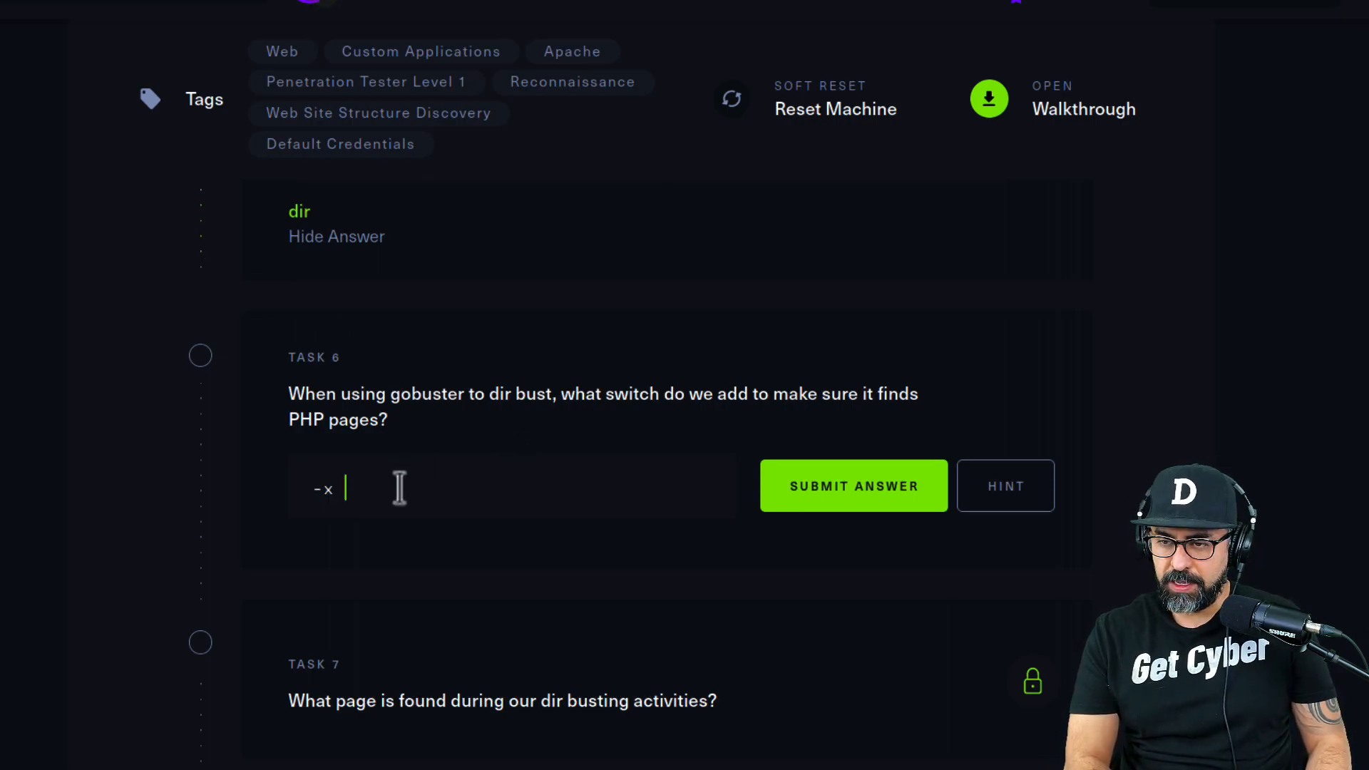
pyautogui.write('php')
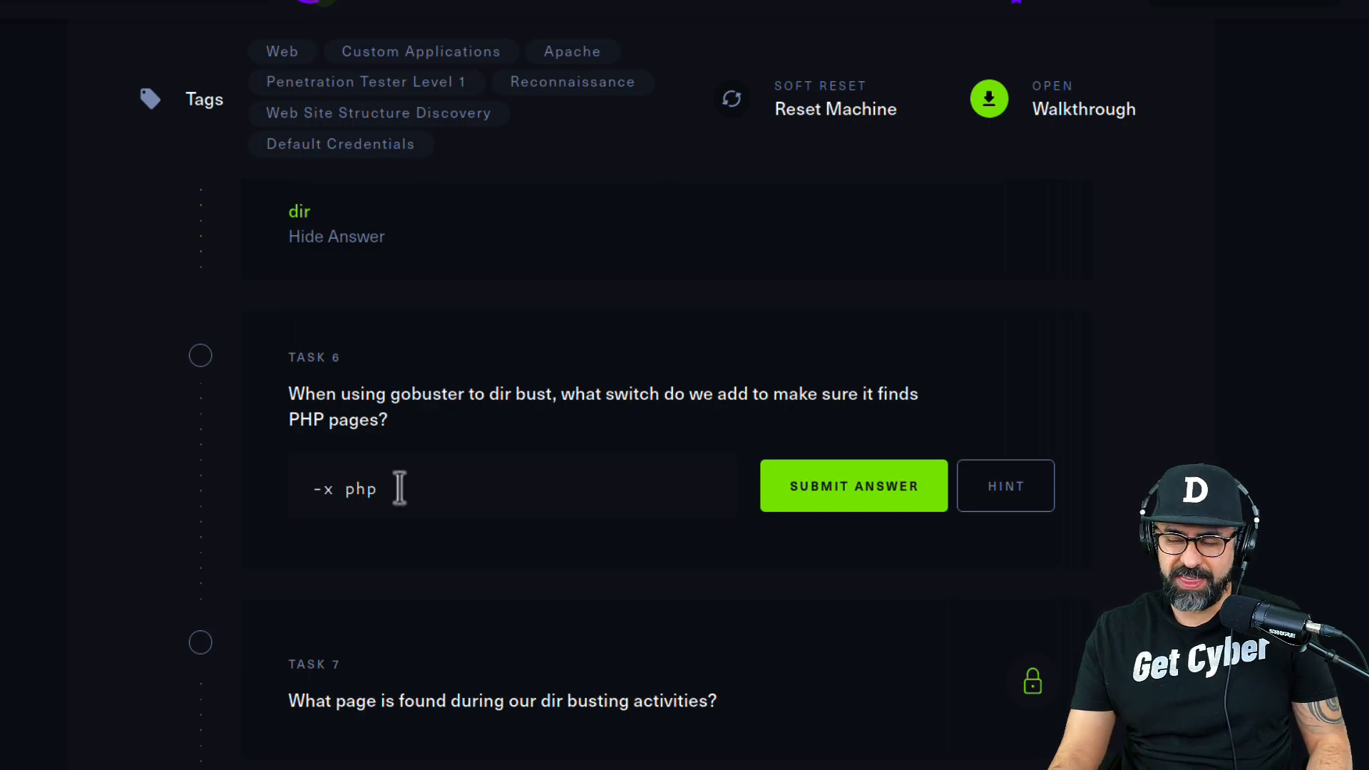
pyautogui.click(853, 486)
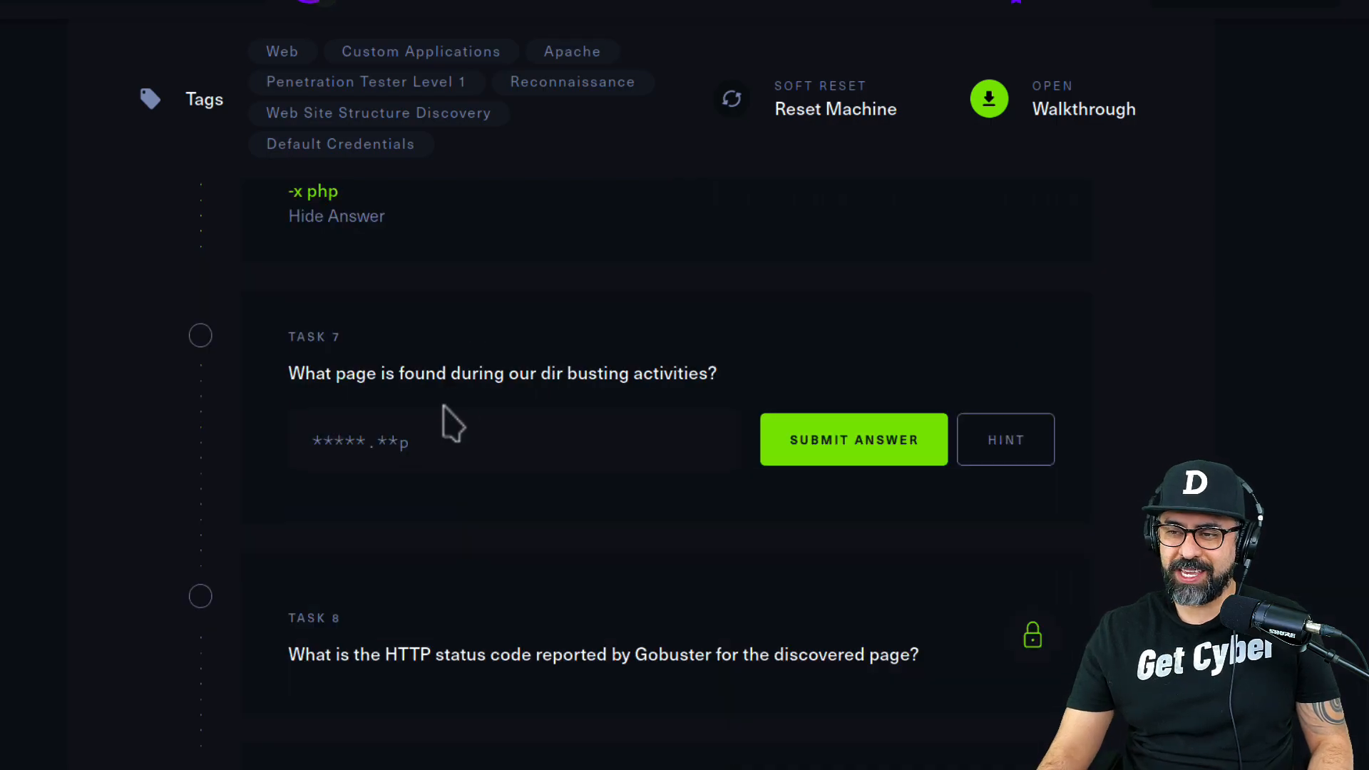
pyautogui.moveTo(664, 413)
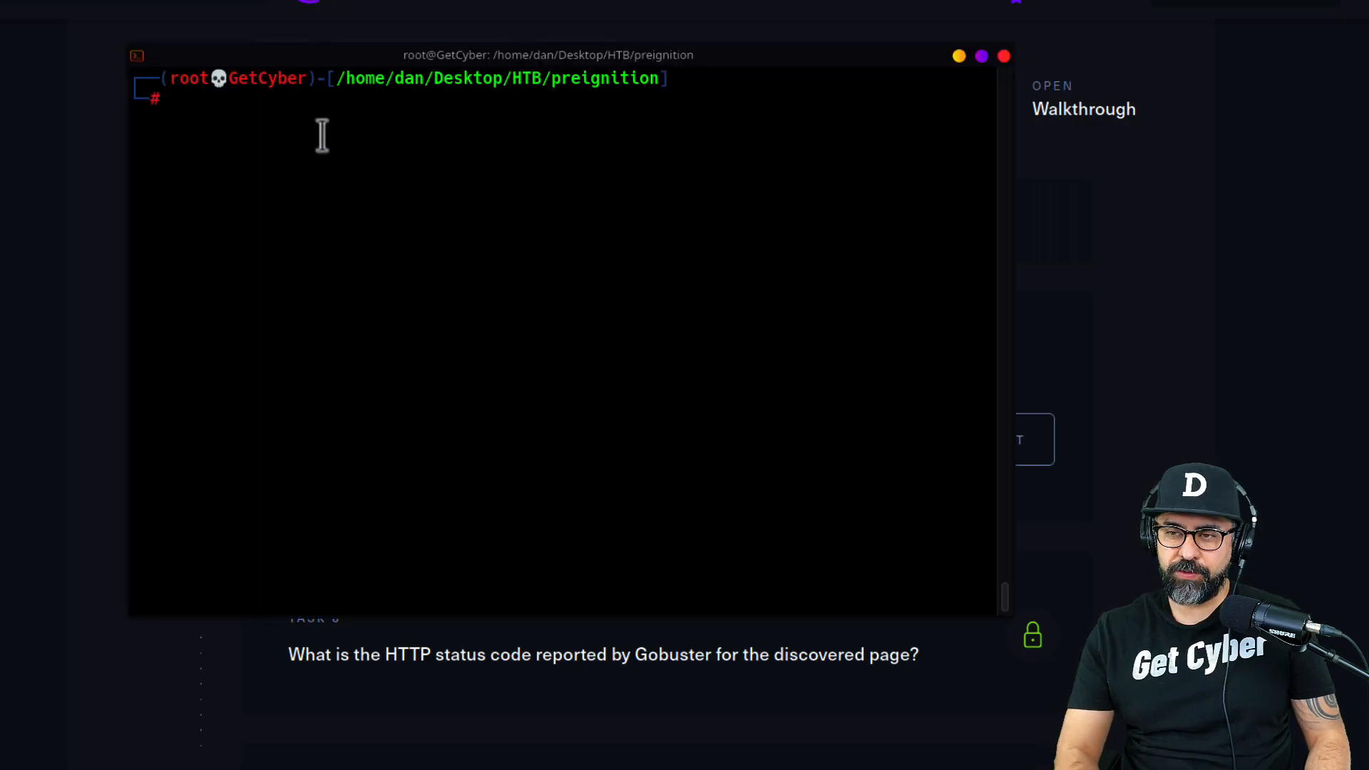
# Step: Run 'gobuster dir -x php -w /usr/share/wordlists/dirb/common.txt -u 10.129.90.209' after checking gobuster -h, and open a second terminal tab
pyautogui.write('apt install dirbuster')
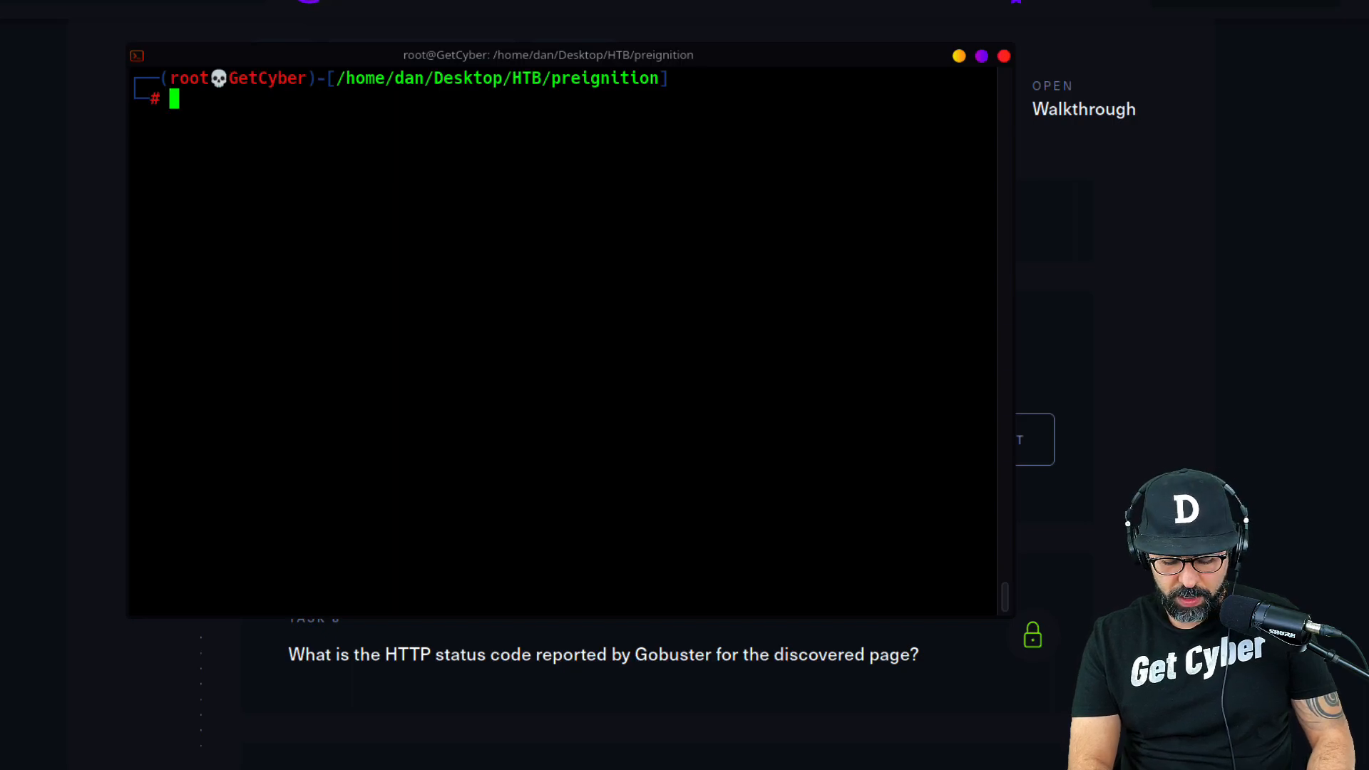
pyautogui.write('gobuster dir -x php -w /usr/share/wordlists/dirb/common.txt -u 10.129.90.209')
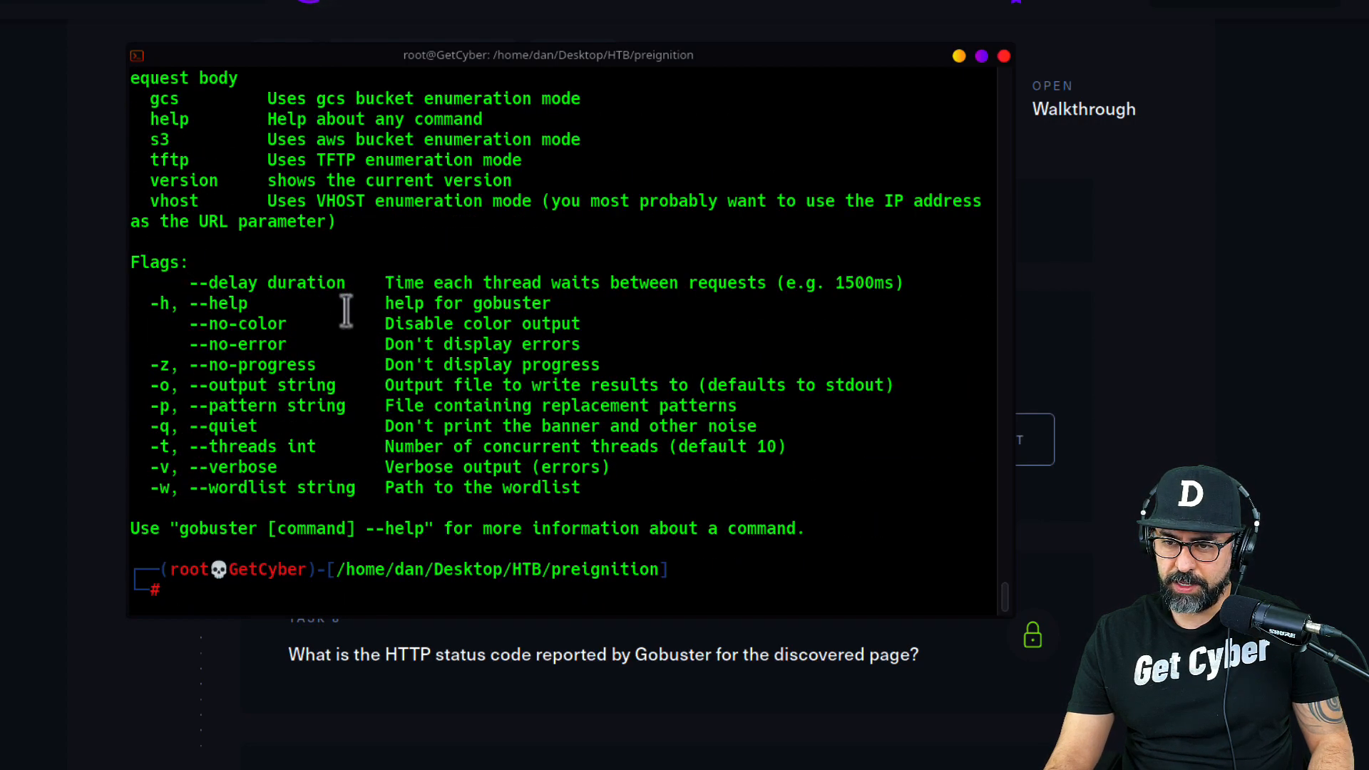
pyautogui.write('man whoami')
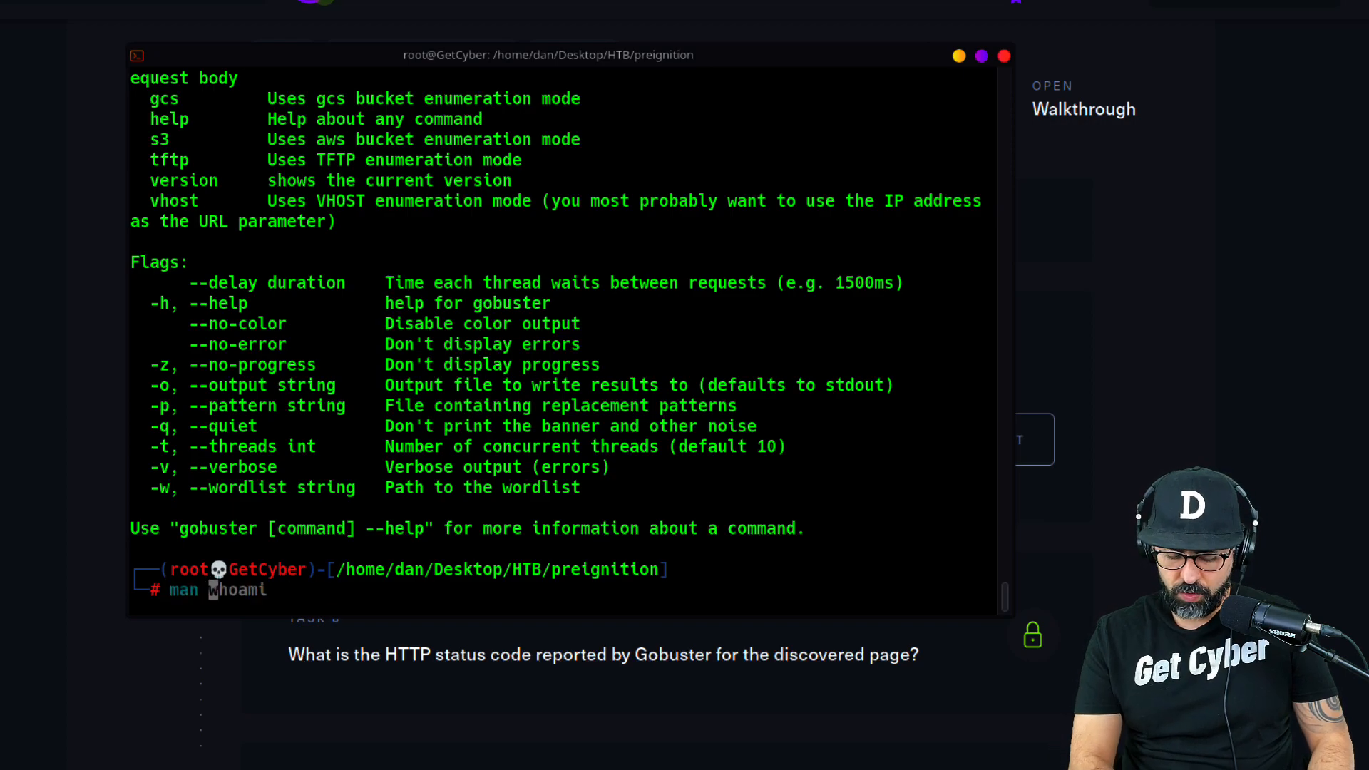
pyautogui.write('gobuster')
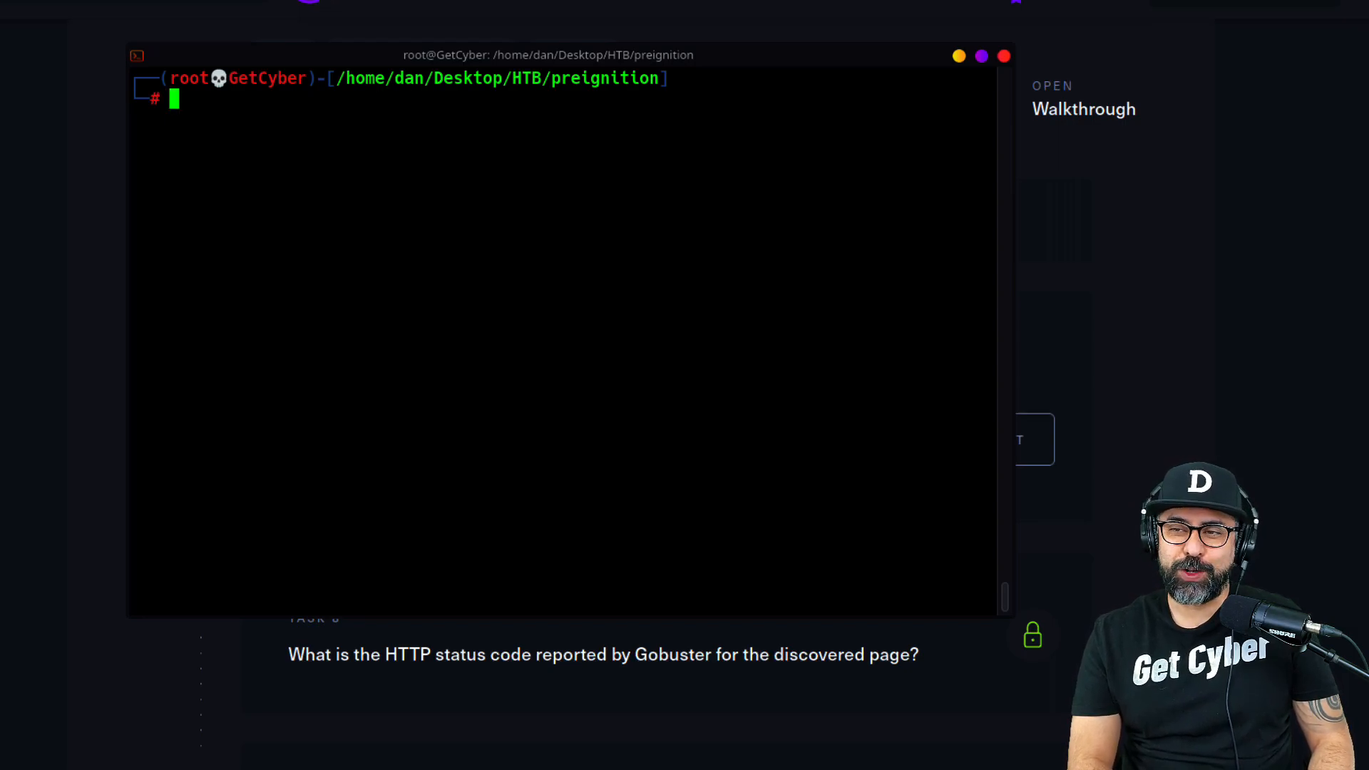
pyautogui.write('gobuster -h')
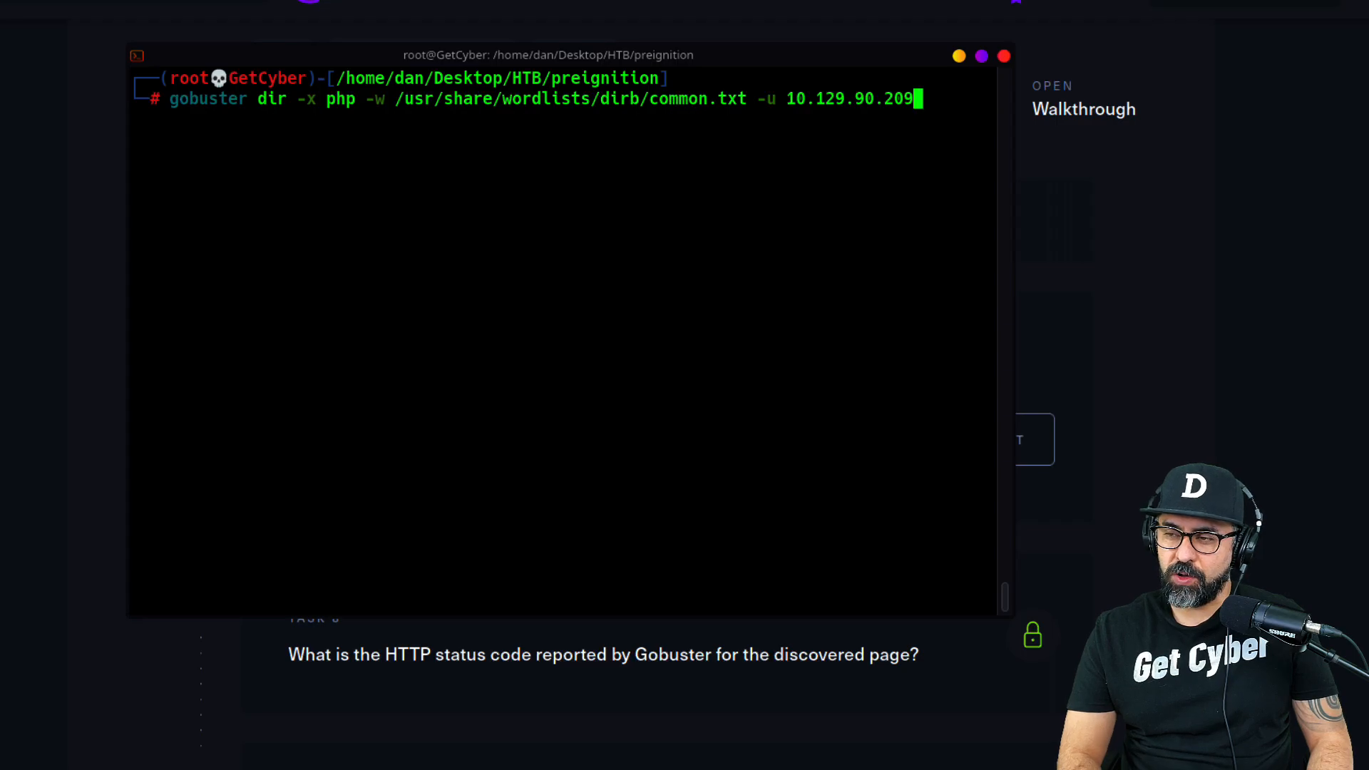
pyautogui.press('Return')
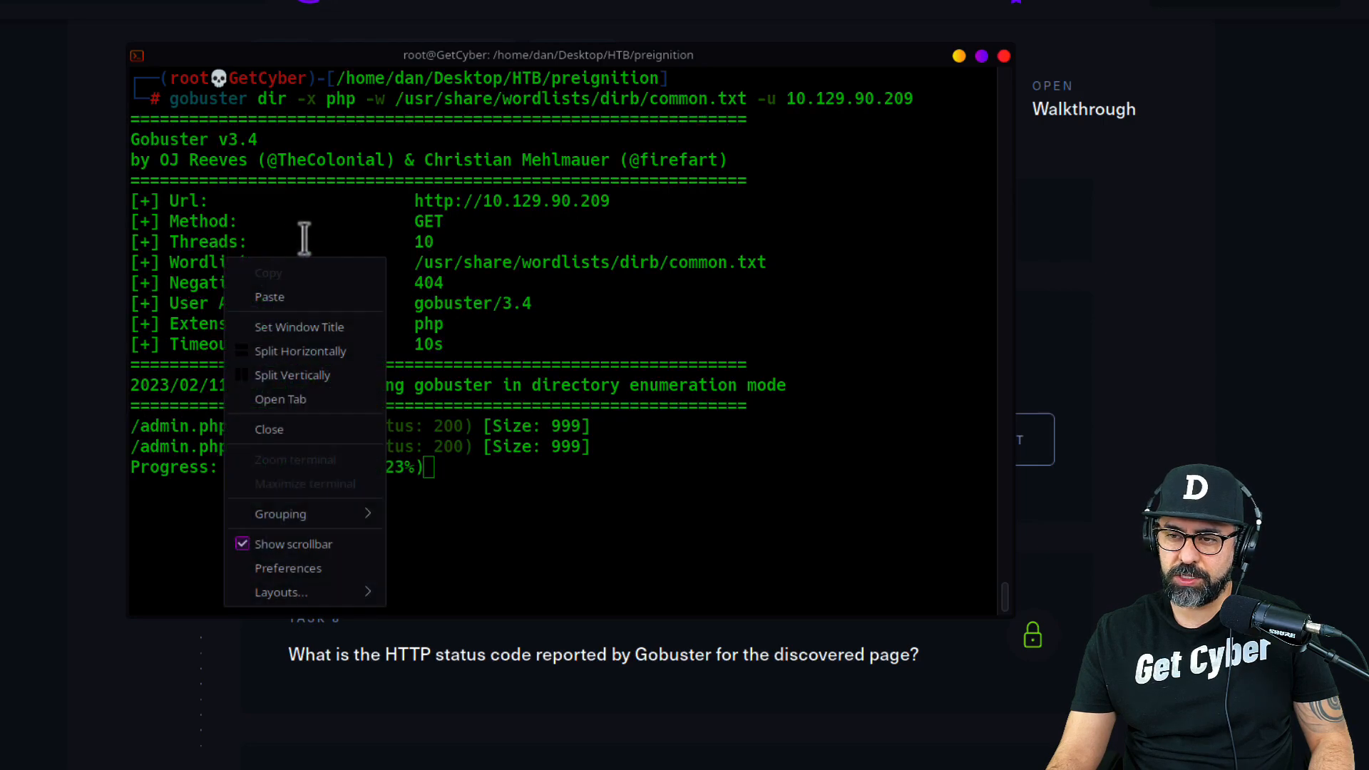
pyautogui.click(280, 400)
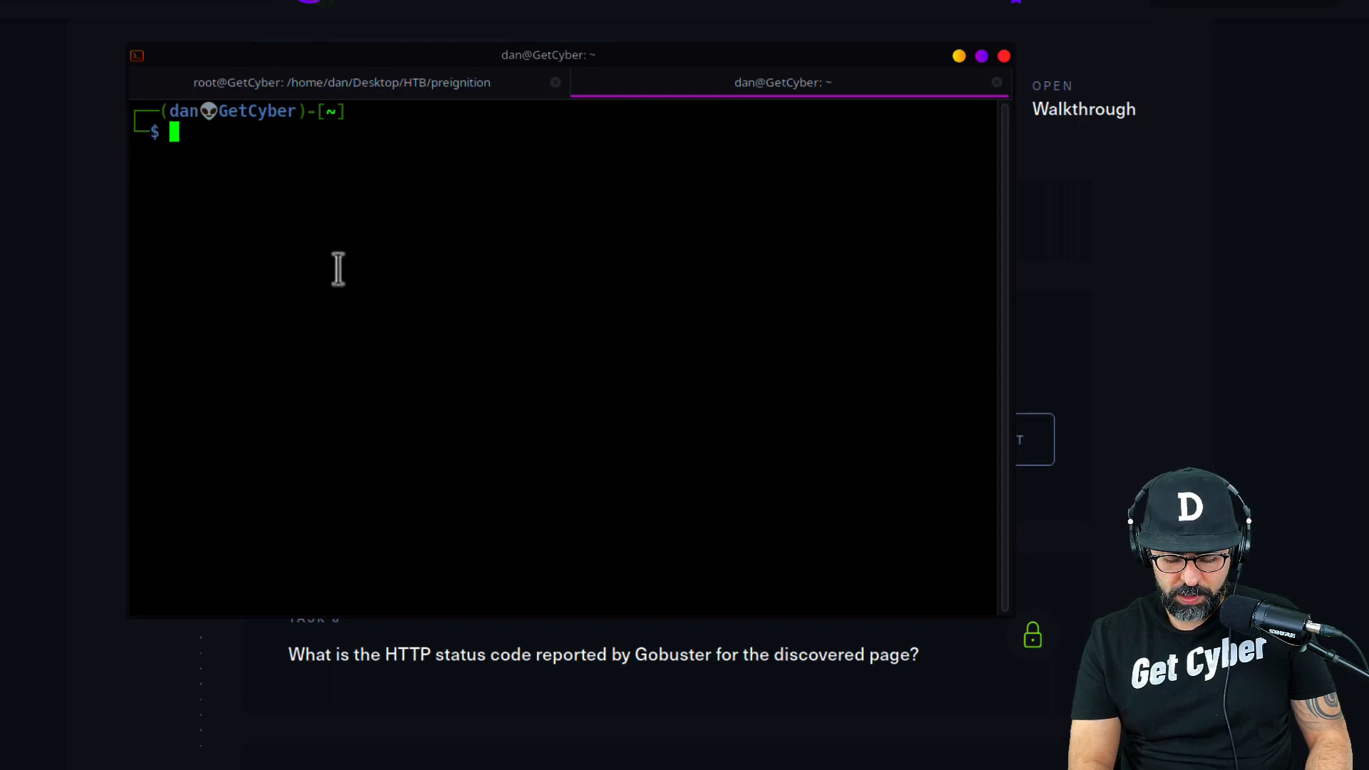
# Step: In the new tab, cd into /usr/share/wordlists and list the available wordlists
pyautogui.write('c')
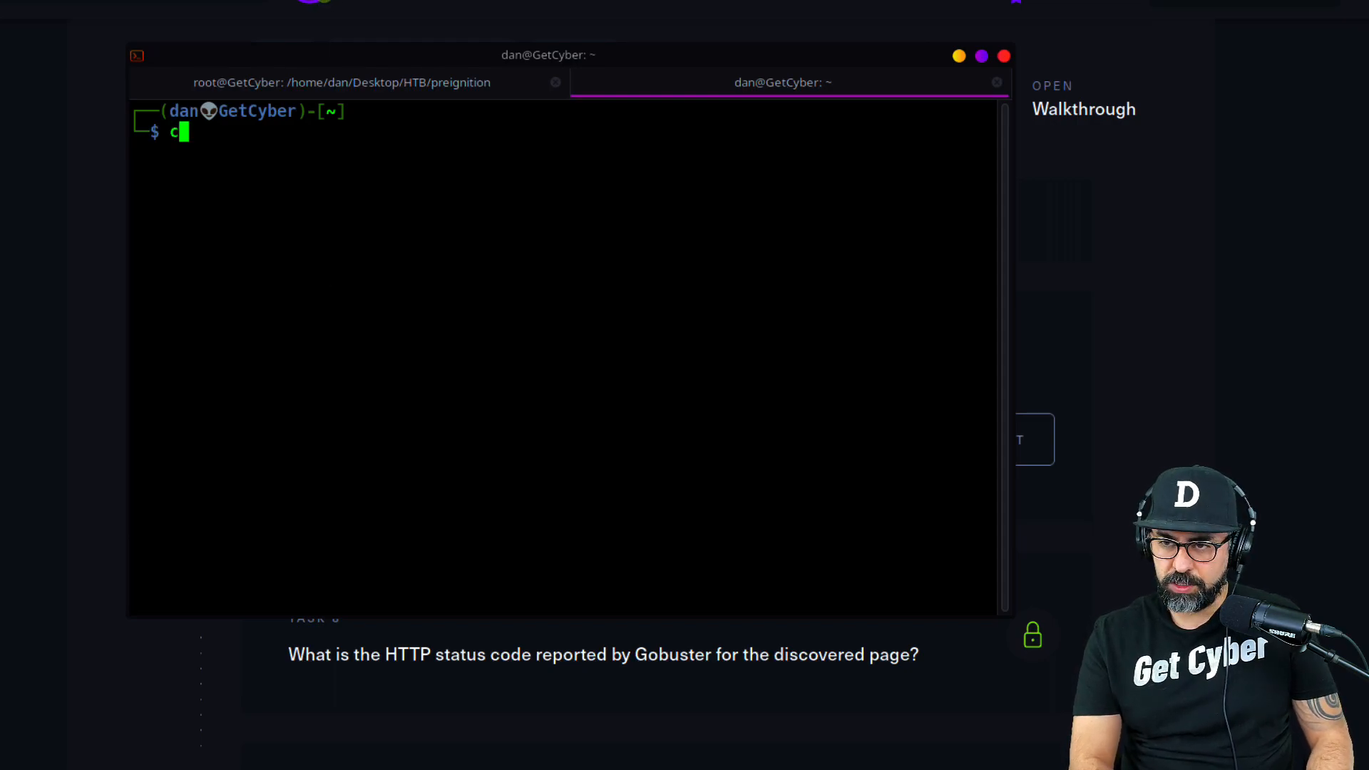
pyautogui.write('d /usr/share/wordlists/')
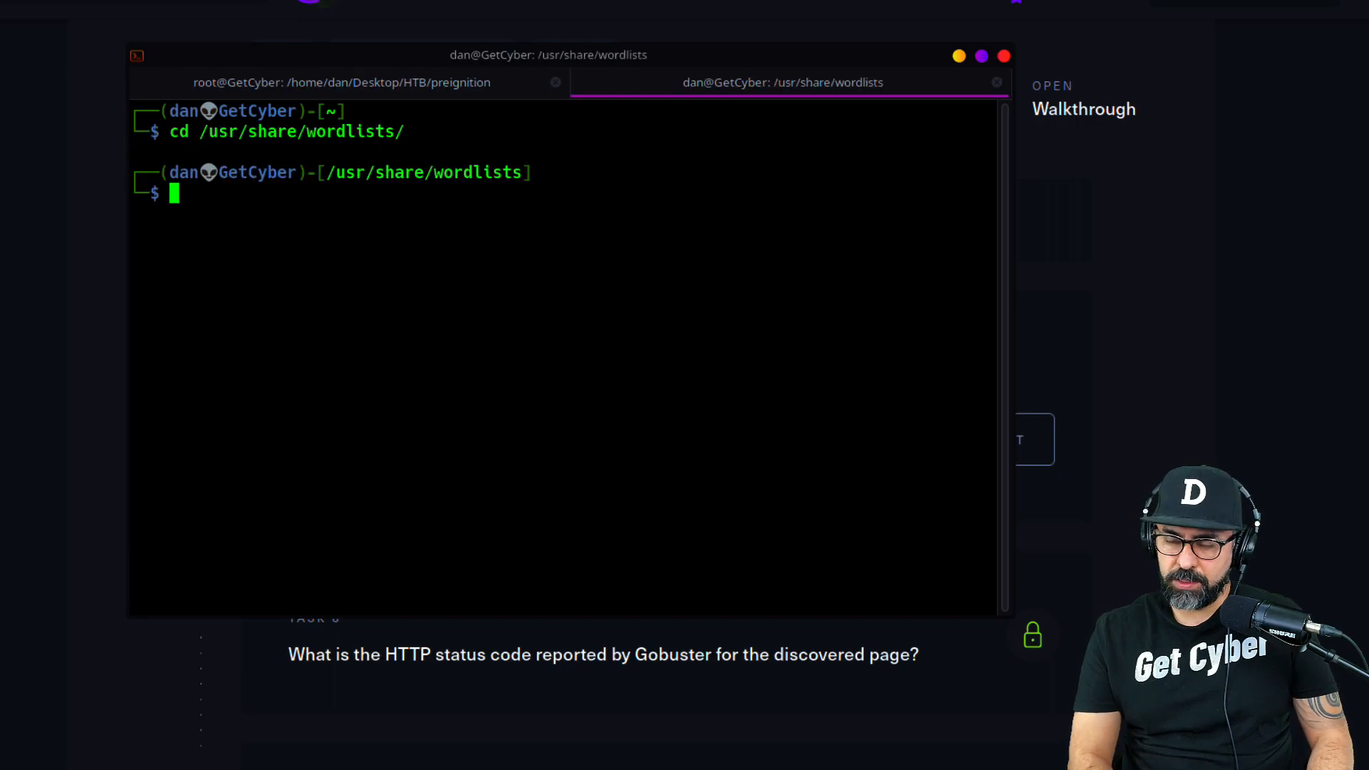
pyautogui.write('ls')
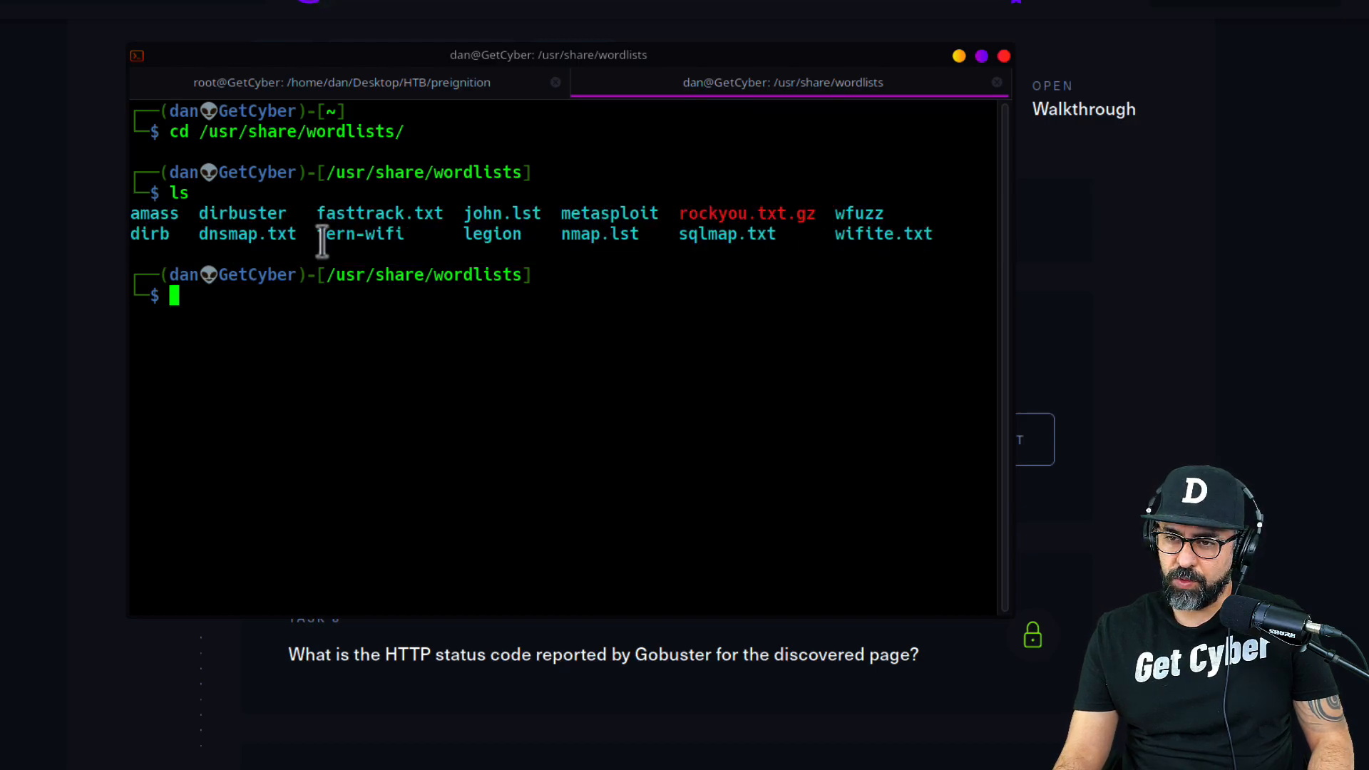
pyautogui.moveTo(238, 213)
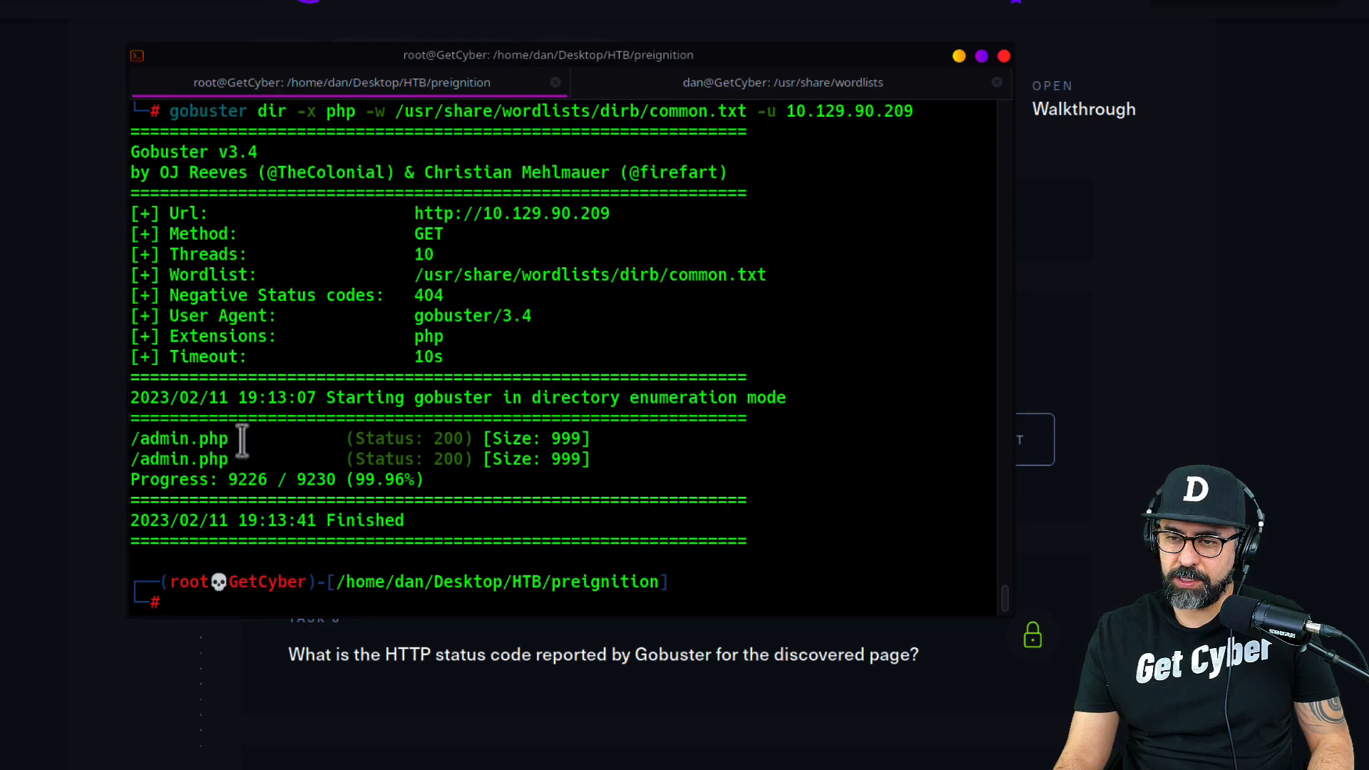
# Step: Copy admin.php from the scan and point Firefox at 10.129.90.209/admin.php
pyautogui.doubleClick(180, 438)
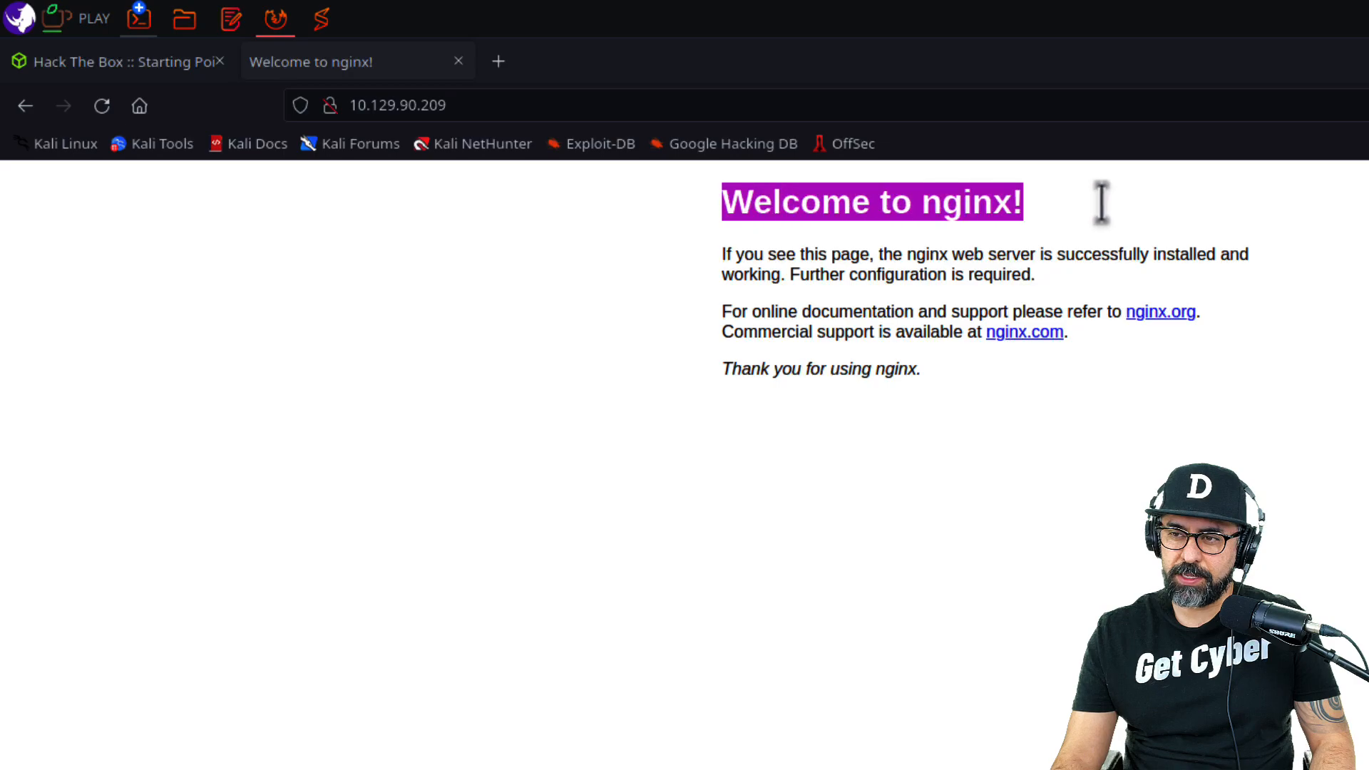
pyautogui.click(957, 397)
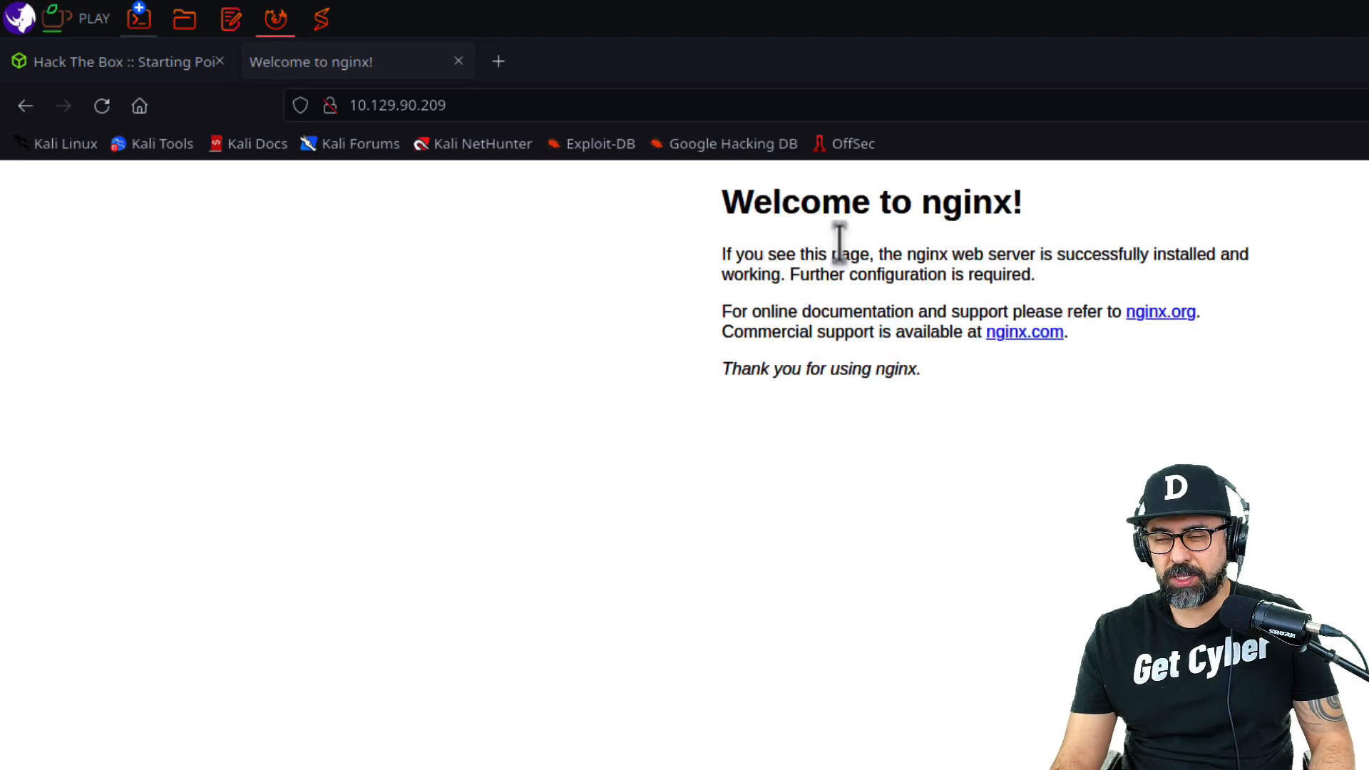
pyautogui.moveTo(627, 279)
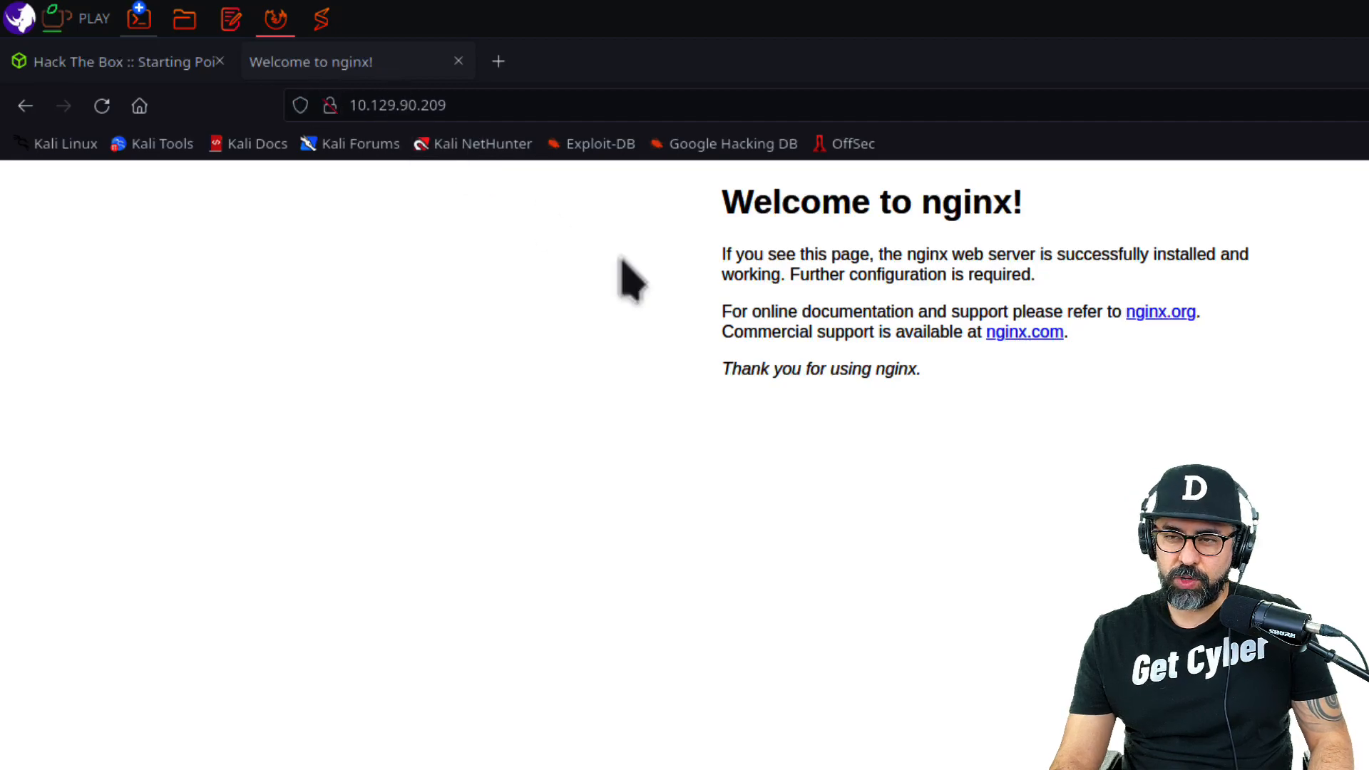
pyautogui.moveTo(790, 314)
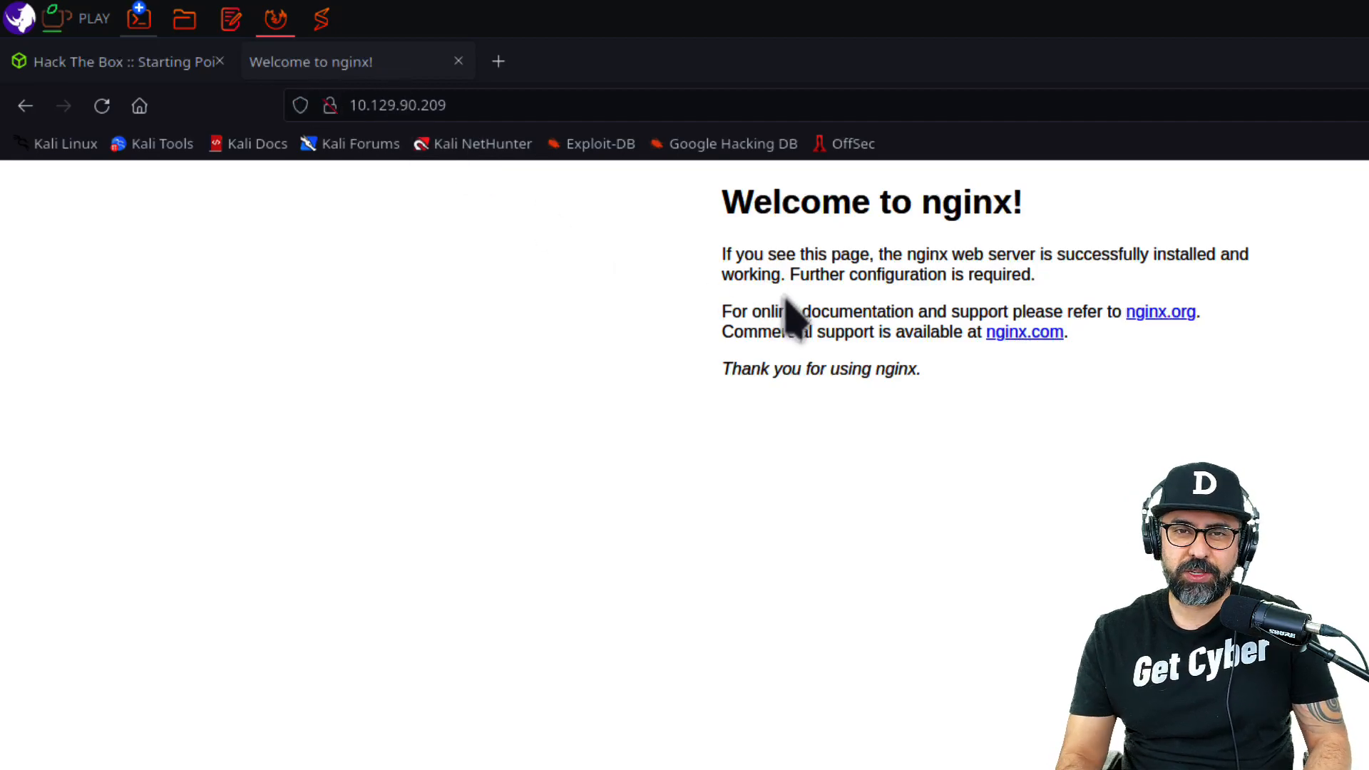
pyautogui.moveTo(783, 311)
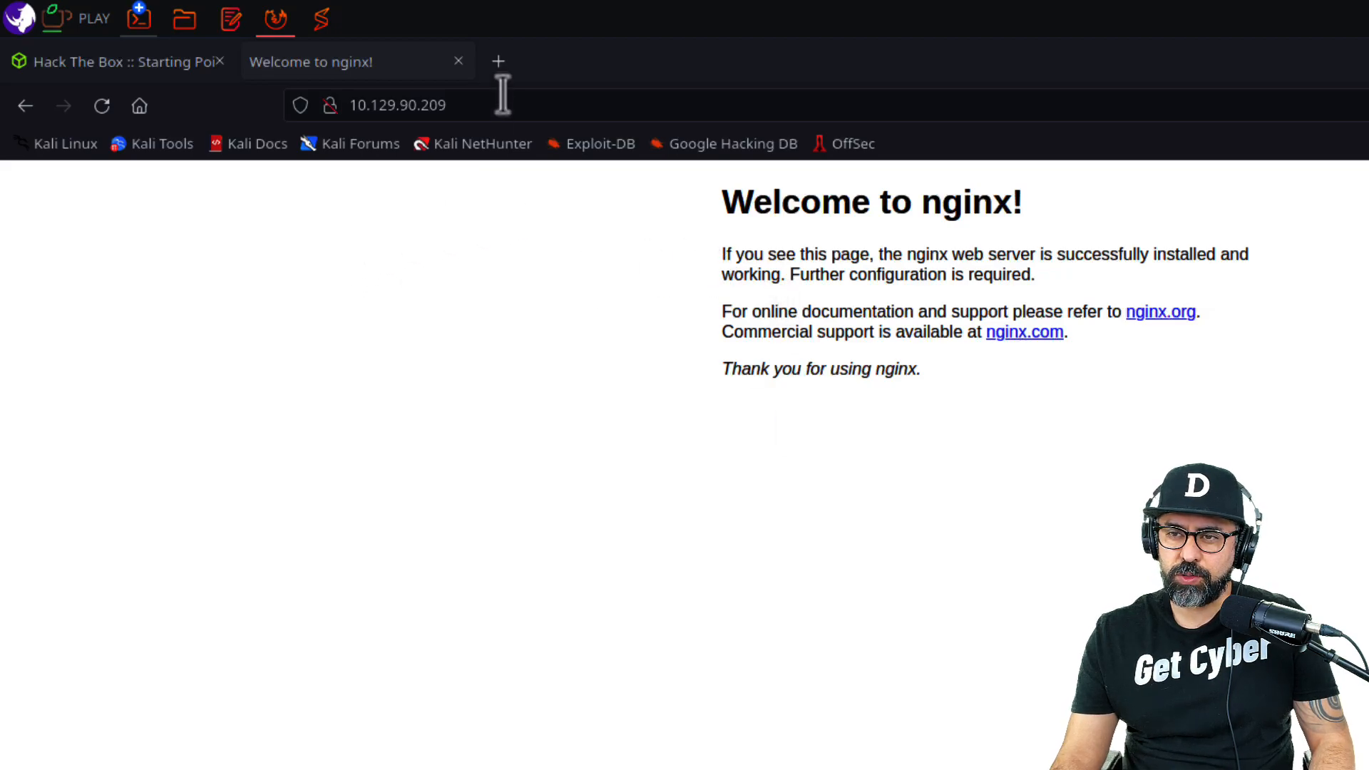
pyautogui.write('/admin.php')
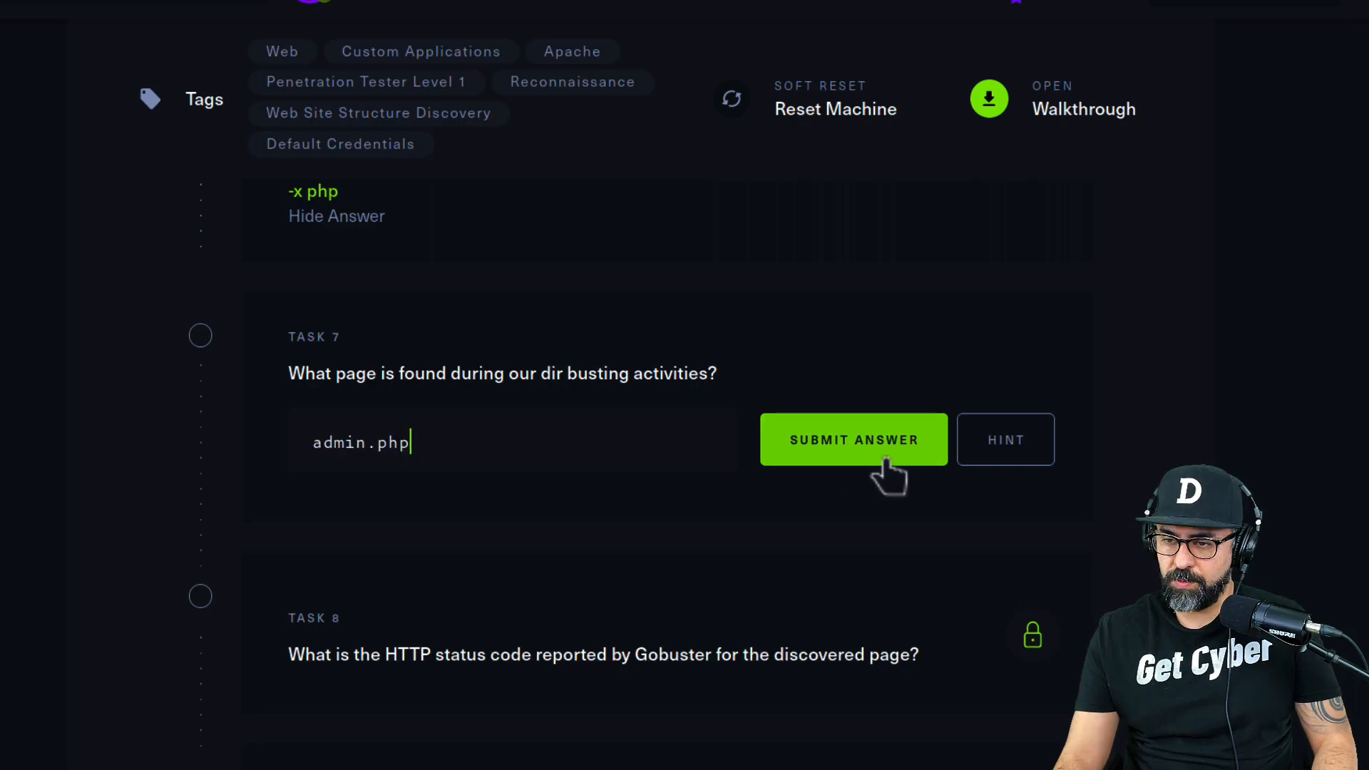
# Step: Submit admin.php for Task 7 and status code 200 for Task 8
pyautogui.click(853, 439)
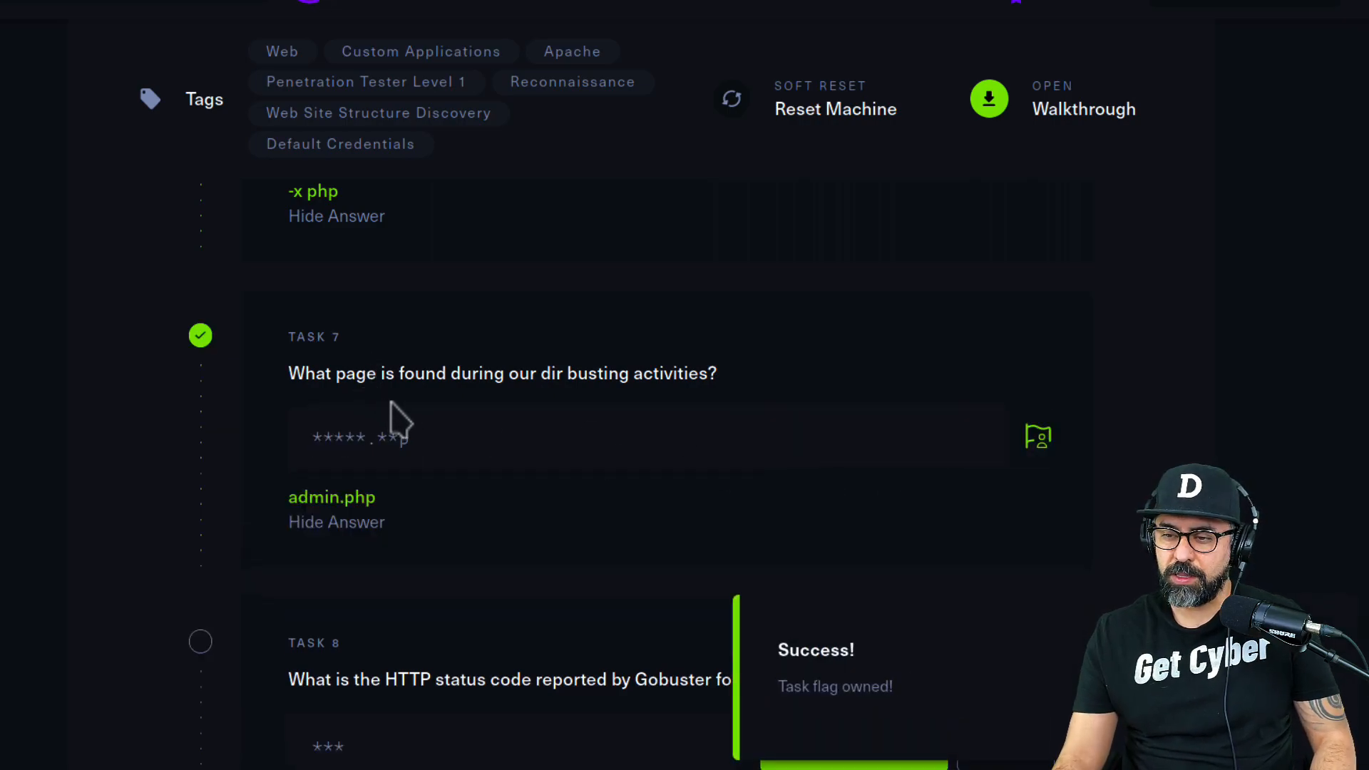
pyautogui.scroll(-3)
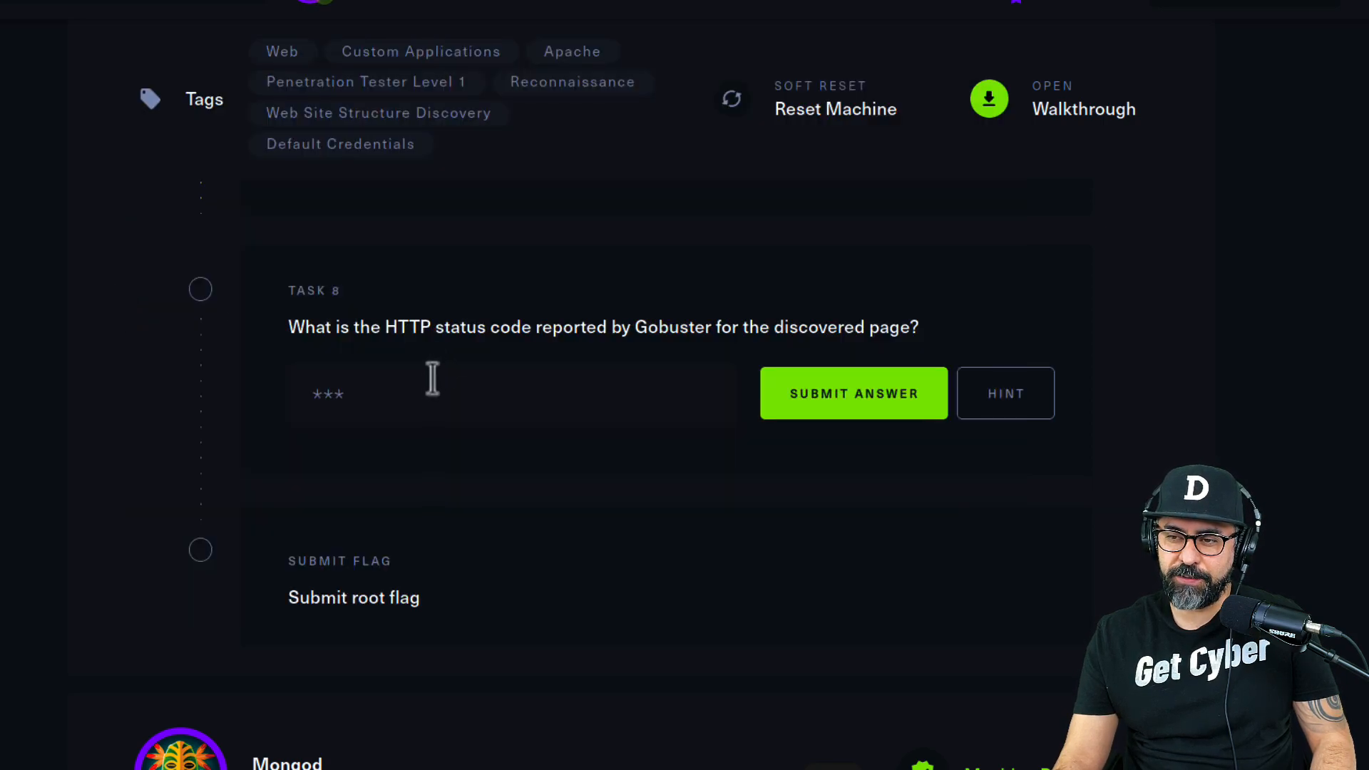
pyautogui.write('2')
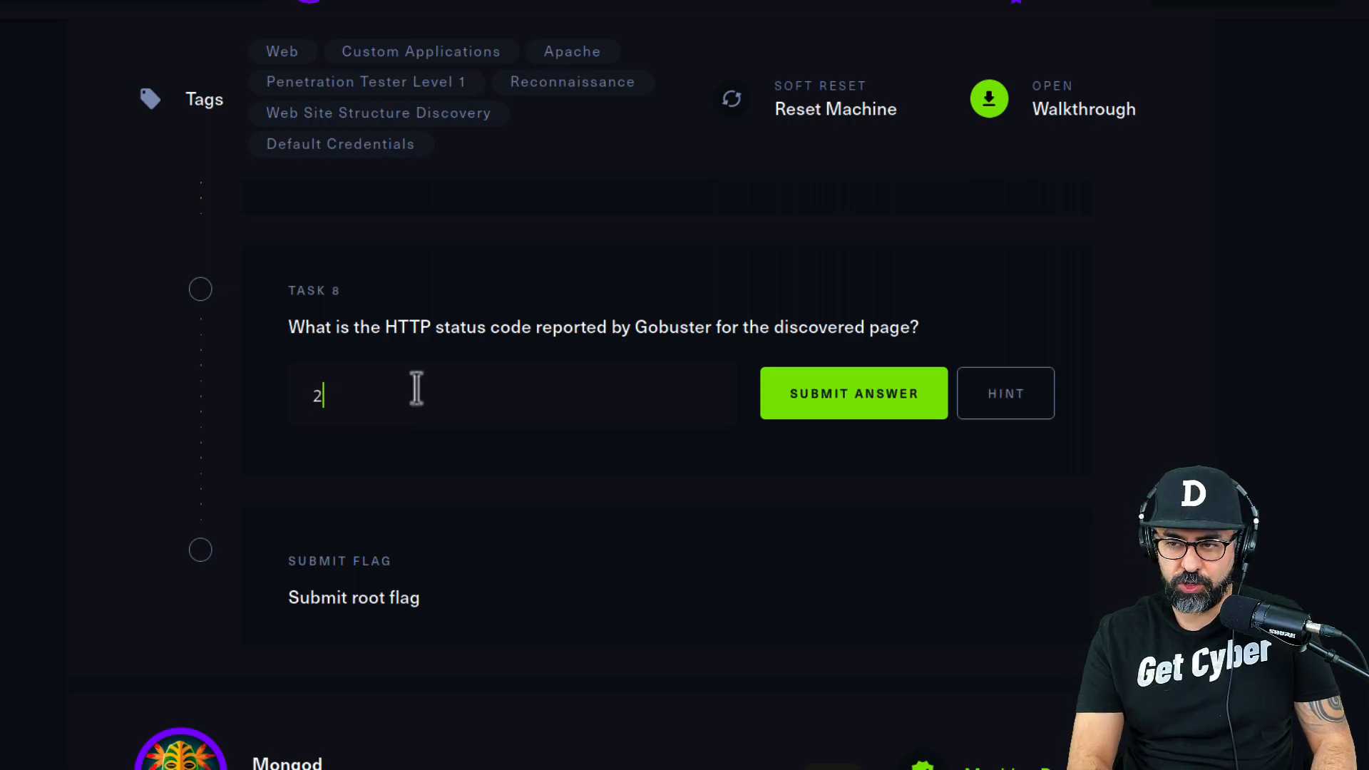
pyautogui.write('00')
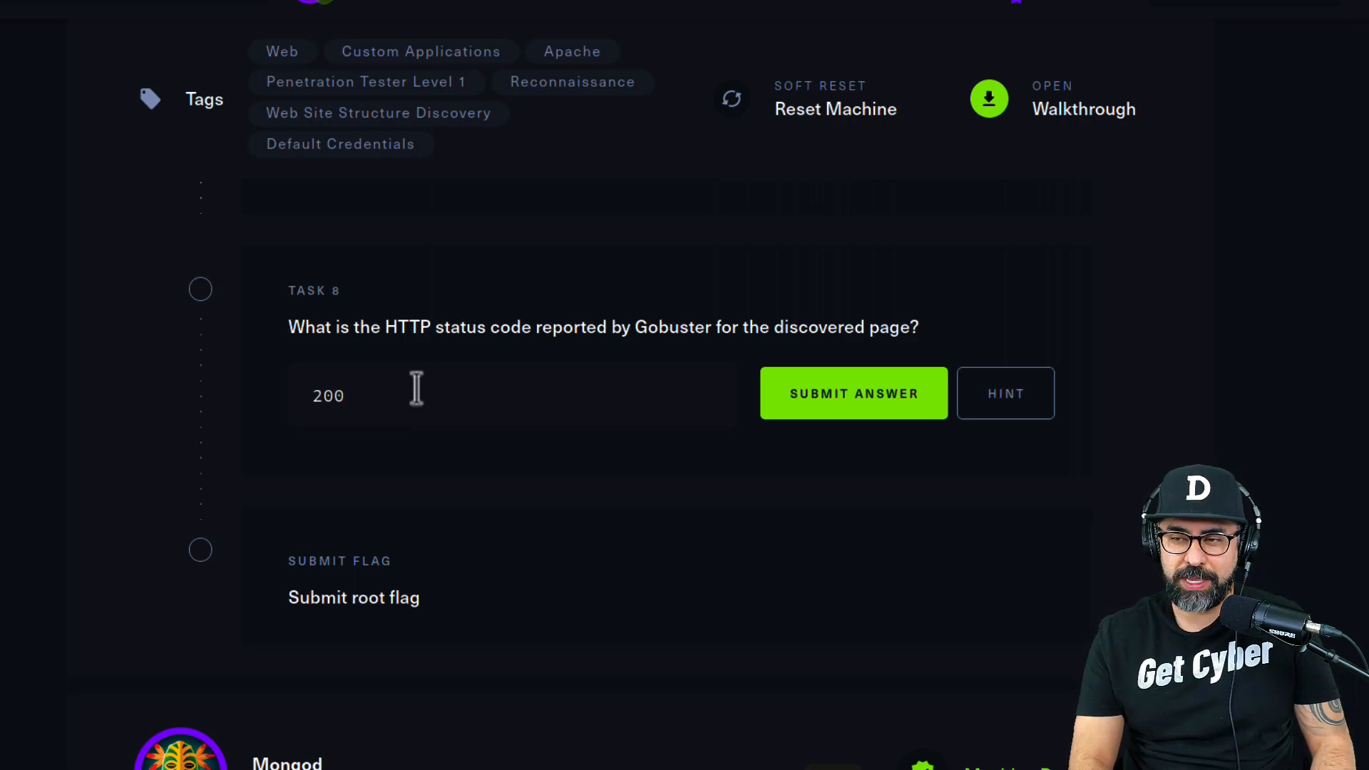
pyautogui.click(852, 393)
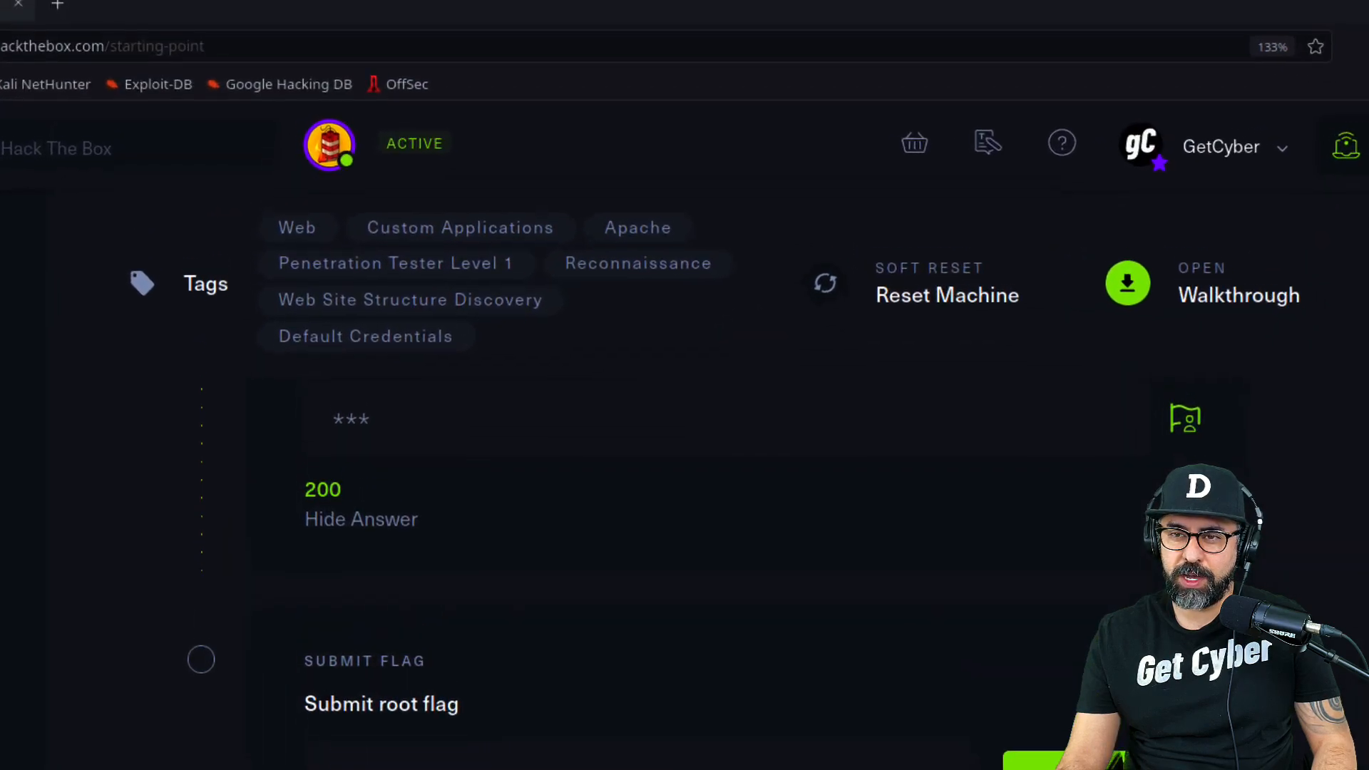
# Step: Attempt the Admin Console login as user admin, hitting a wrong username or password error first
pyautogui.click(592, 306)
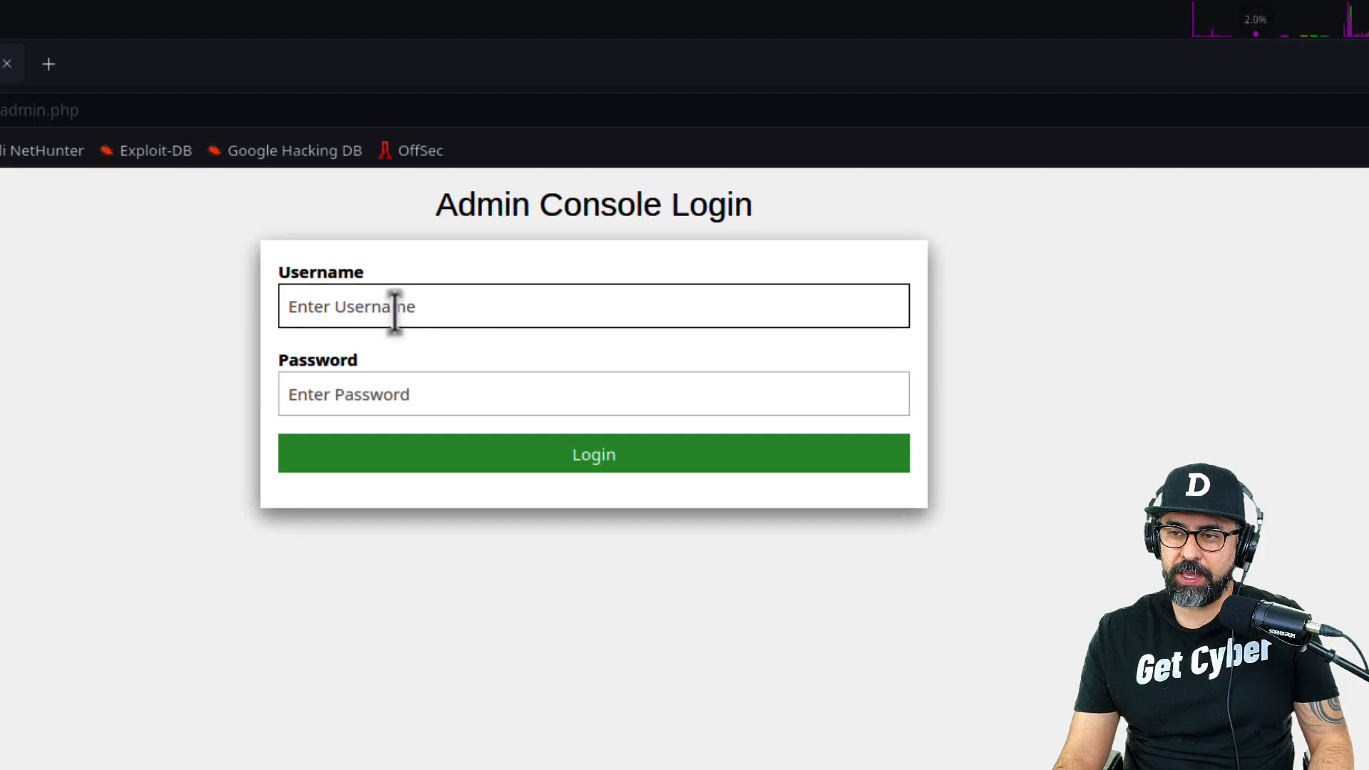
pyautogui.write('admin')
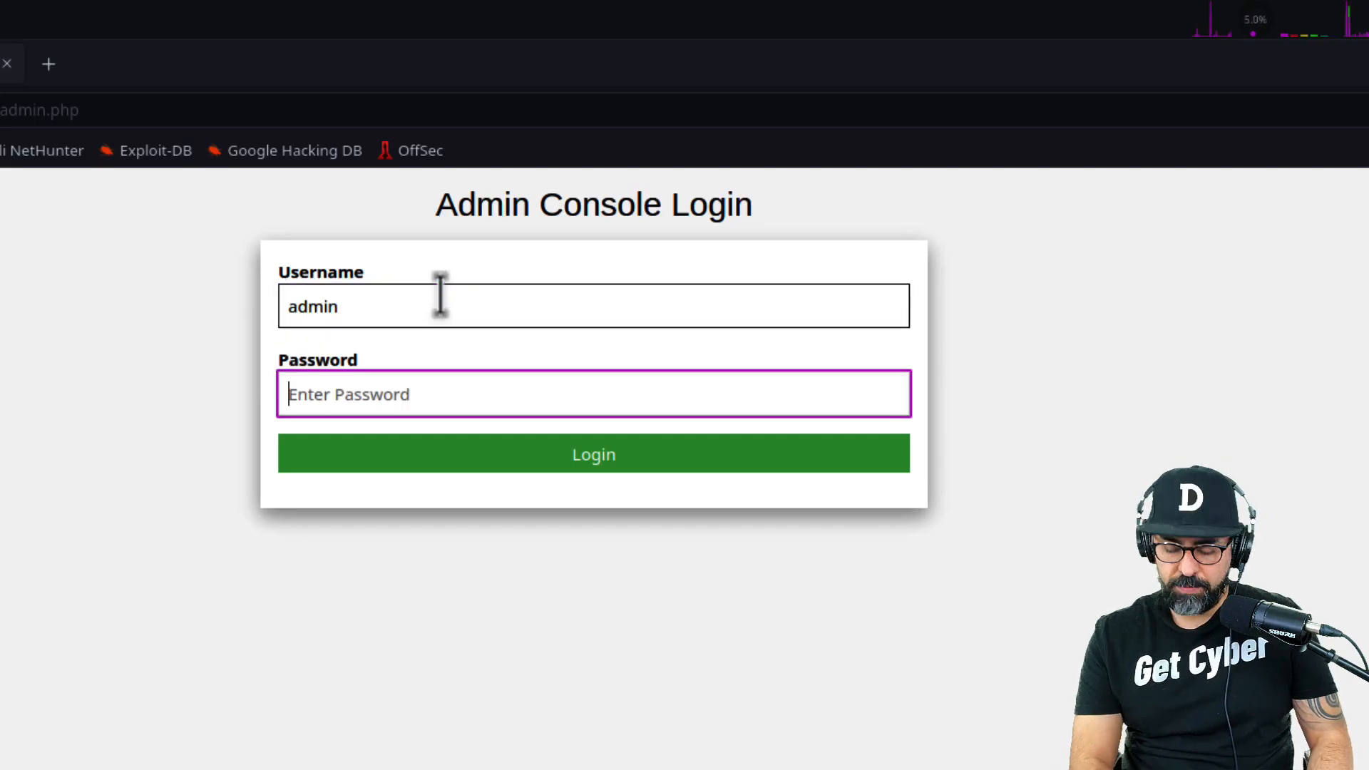
pyautogui.click(593, 454)
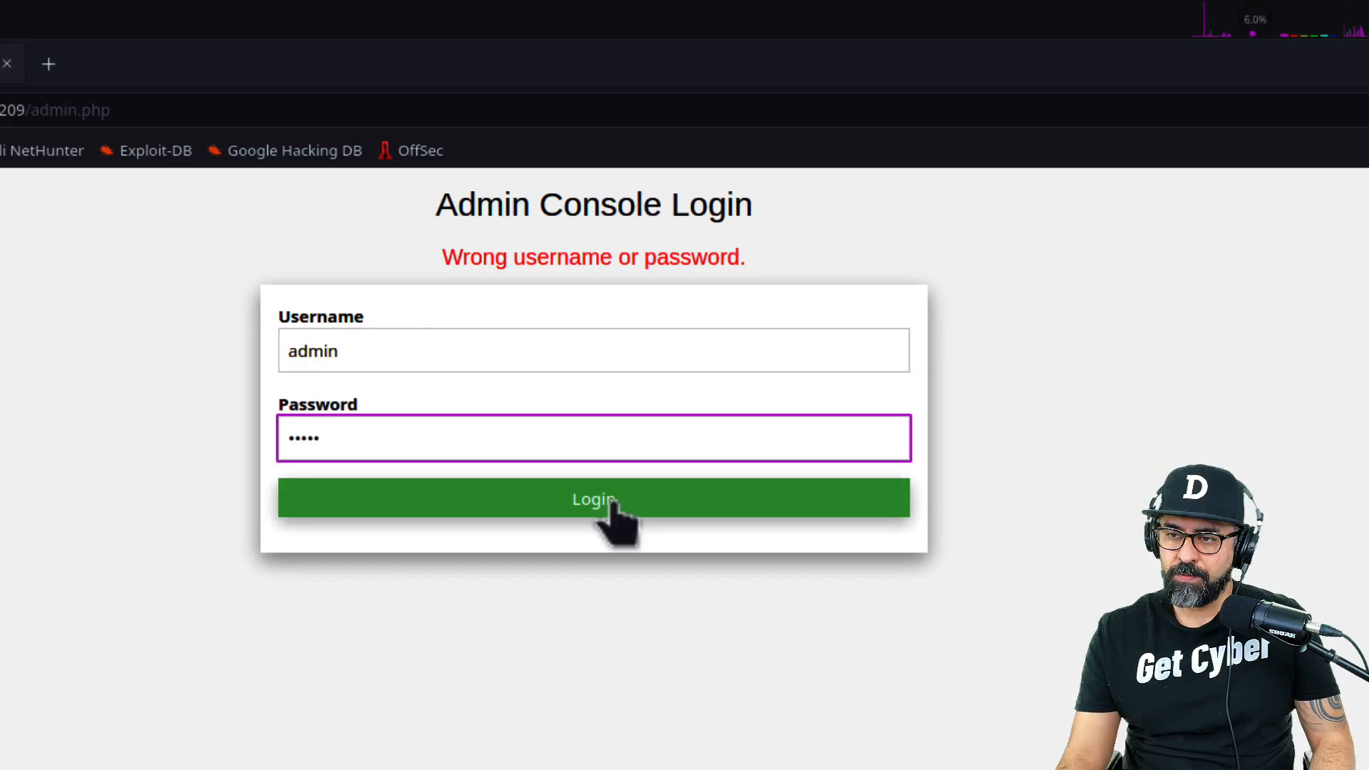
pyautogui.click(592, 499)
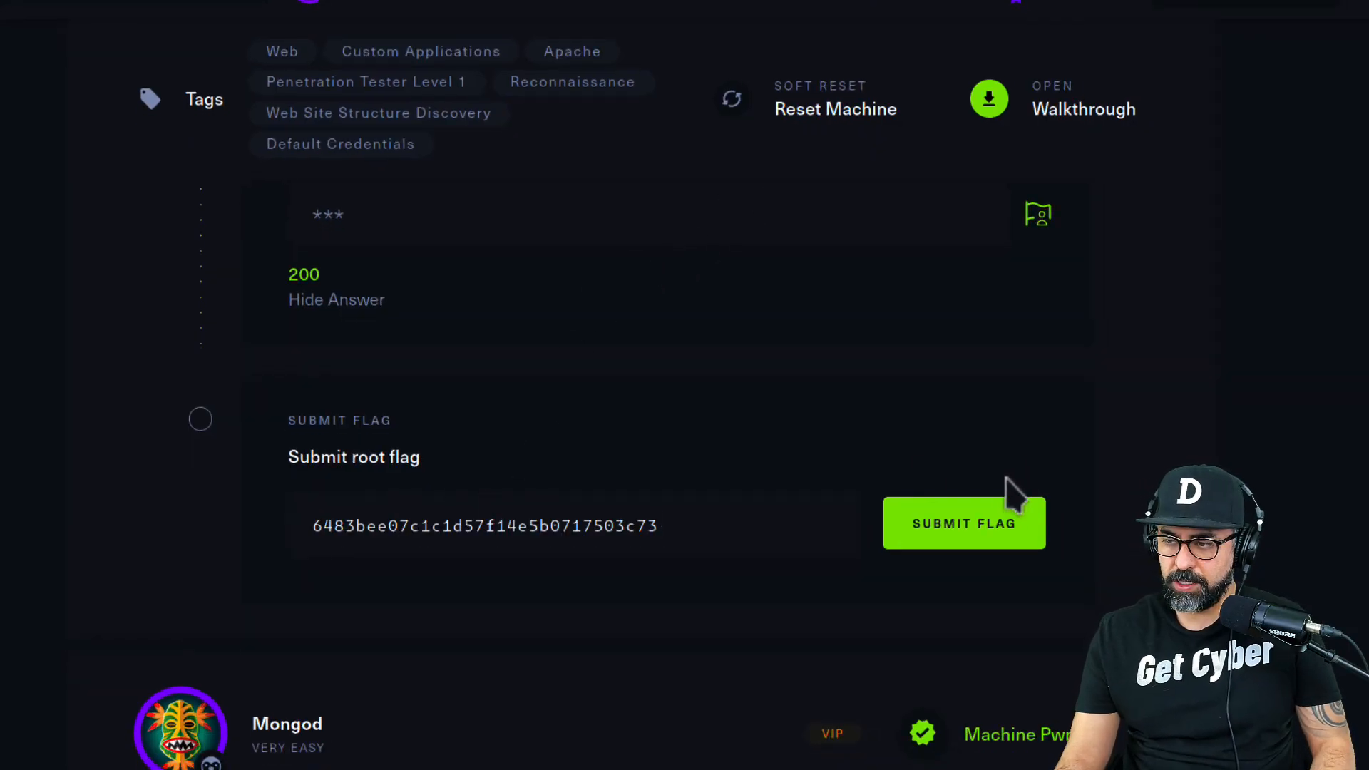
# Step: Submit the root flag so Hack The Box marks the machine owned
pyautogui.click(964, 522)
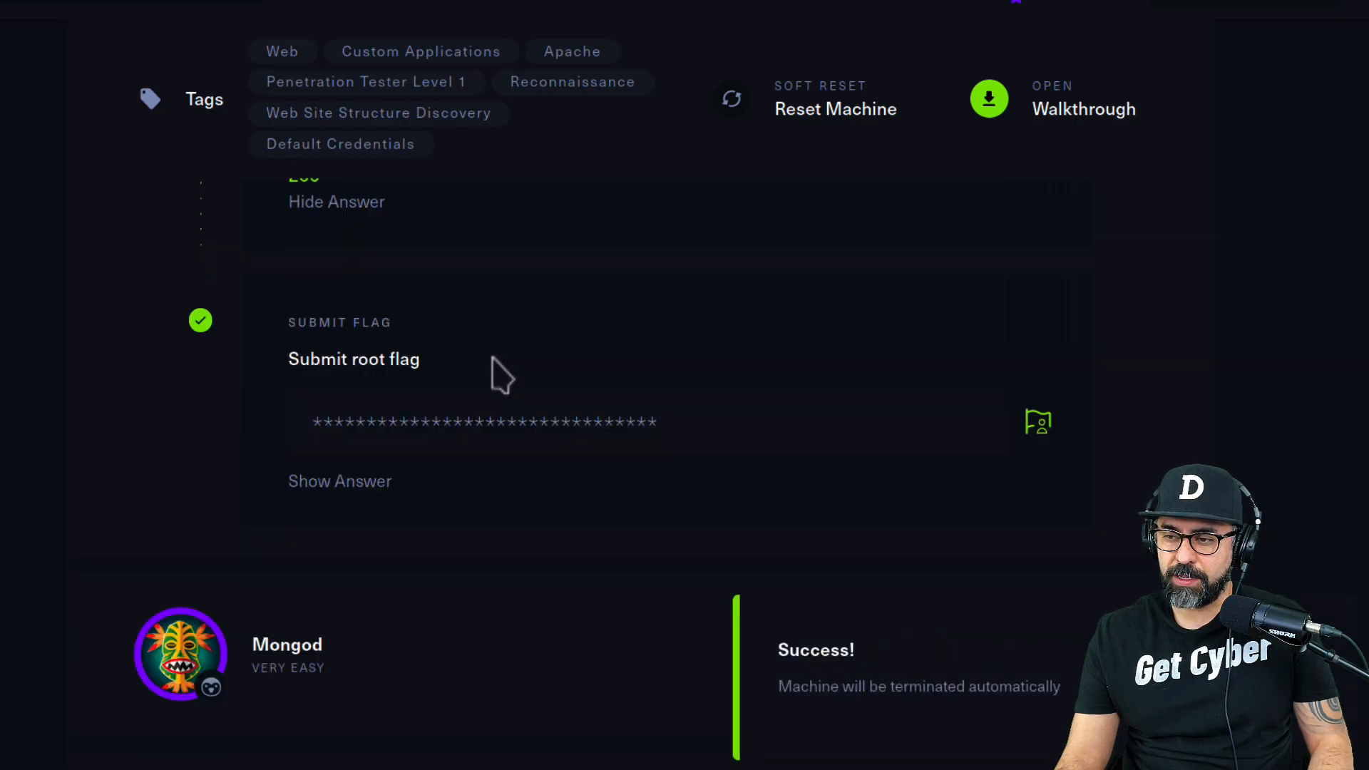